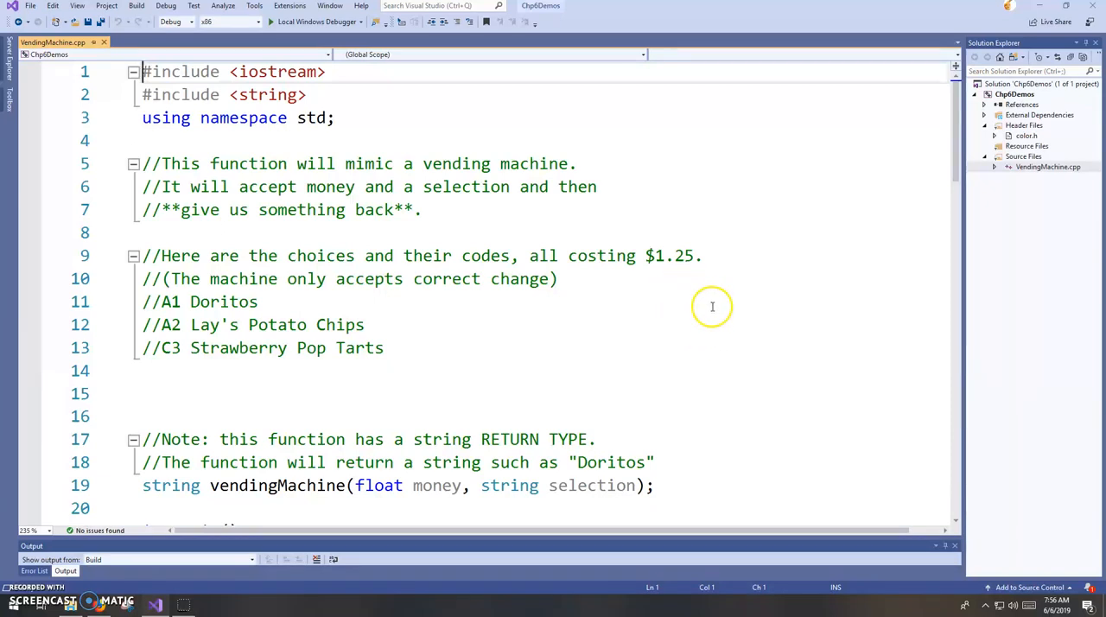
{"action": "mouse_move", "coordinate": [755, 311]}
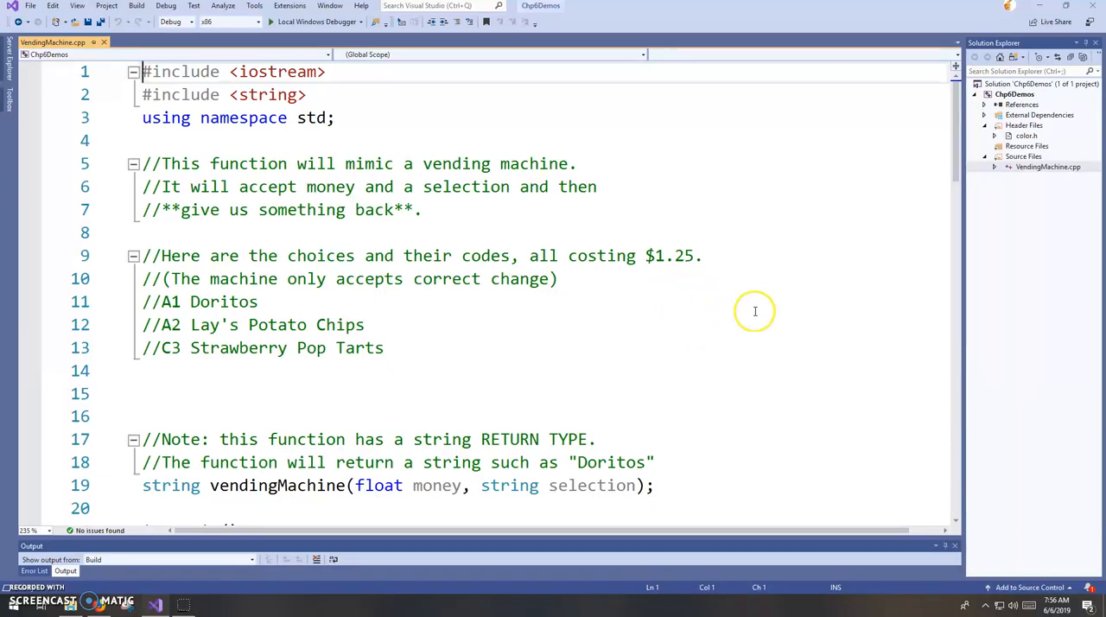
{"action": "mouse_move", "coordinate": [754, 311]}
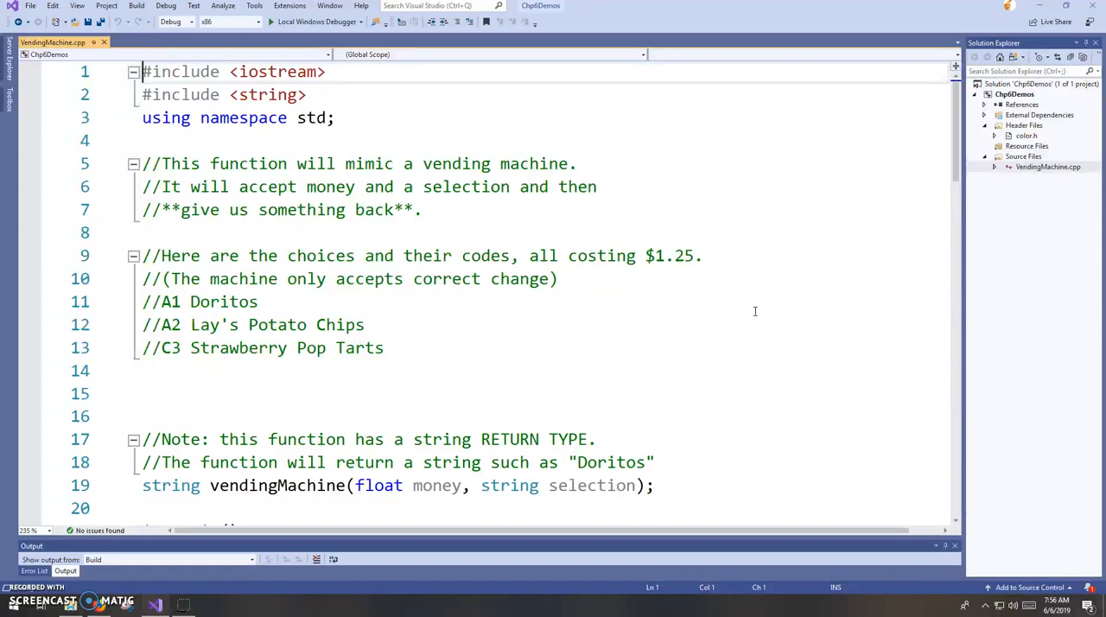
{"action": "mouse_move", "coordinate": [712, 330]}
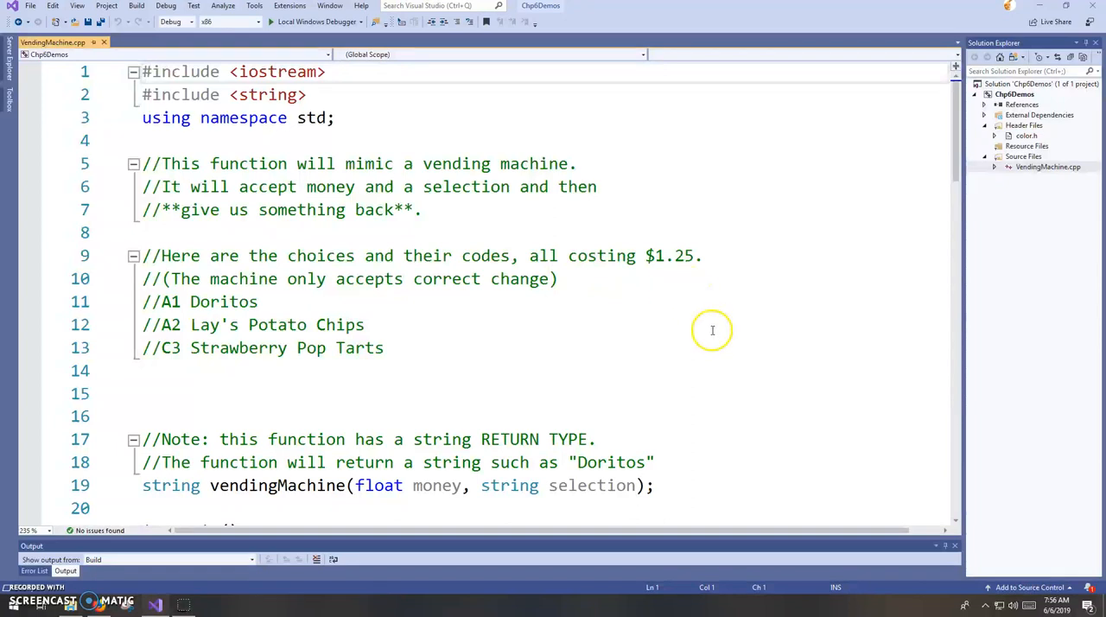
{"action": "mouse_move", "coordinate": [766, 389]}
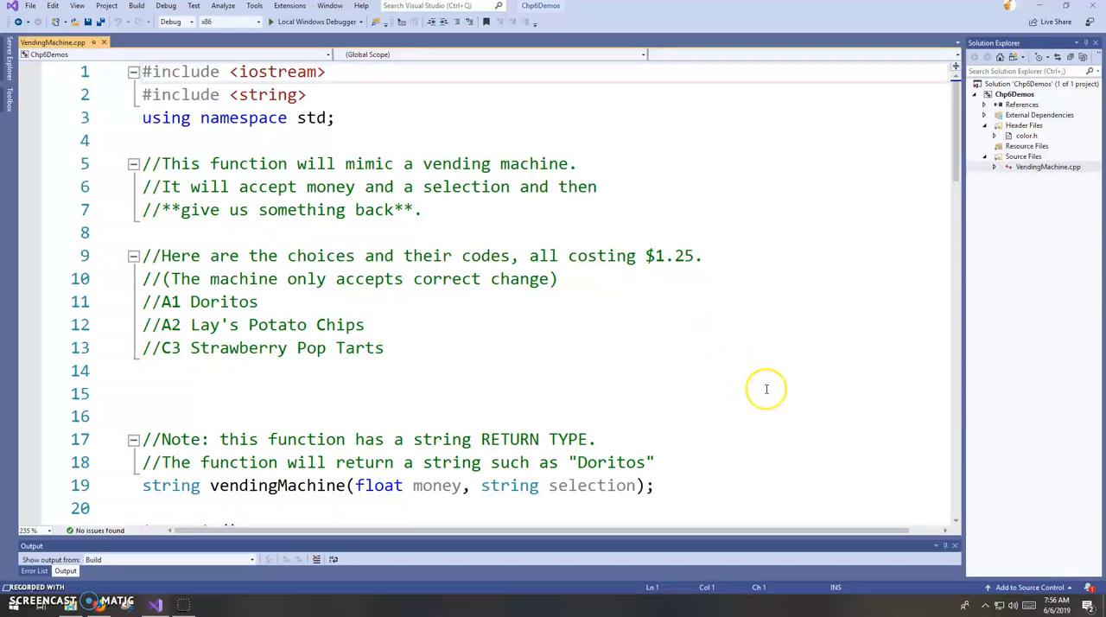
{"action": "mouse_move", "coordinate": [757, 414]}
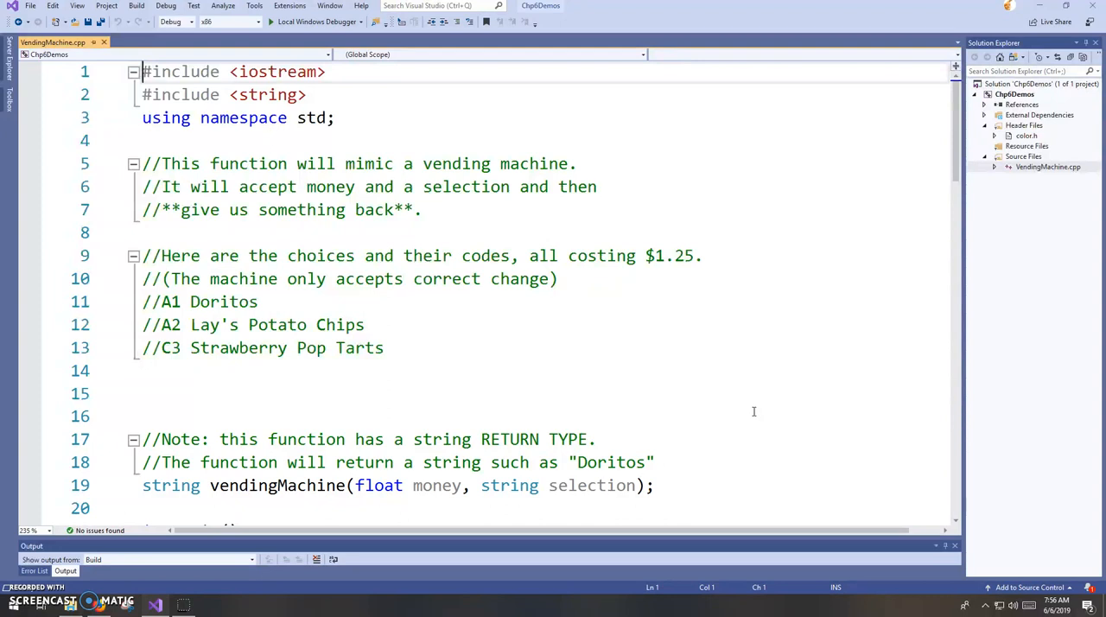
{"action": "mouse_move", "coordinate": [759, 411]}
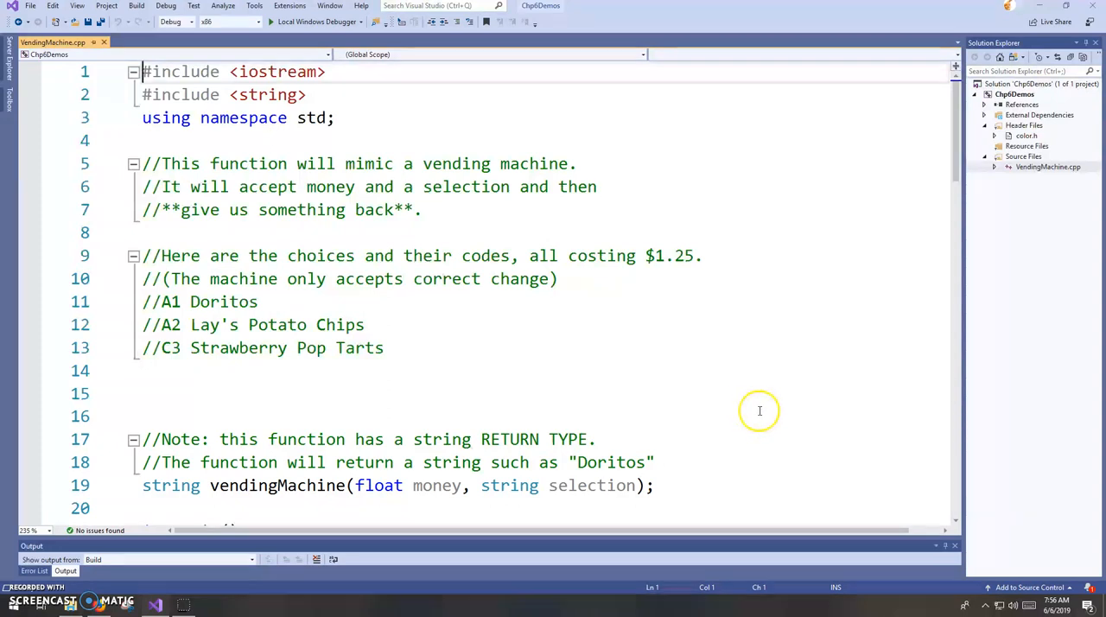
{"action": "mouse_move", "coordinate": [763, 408]}
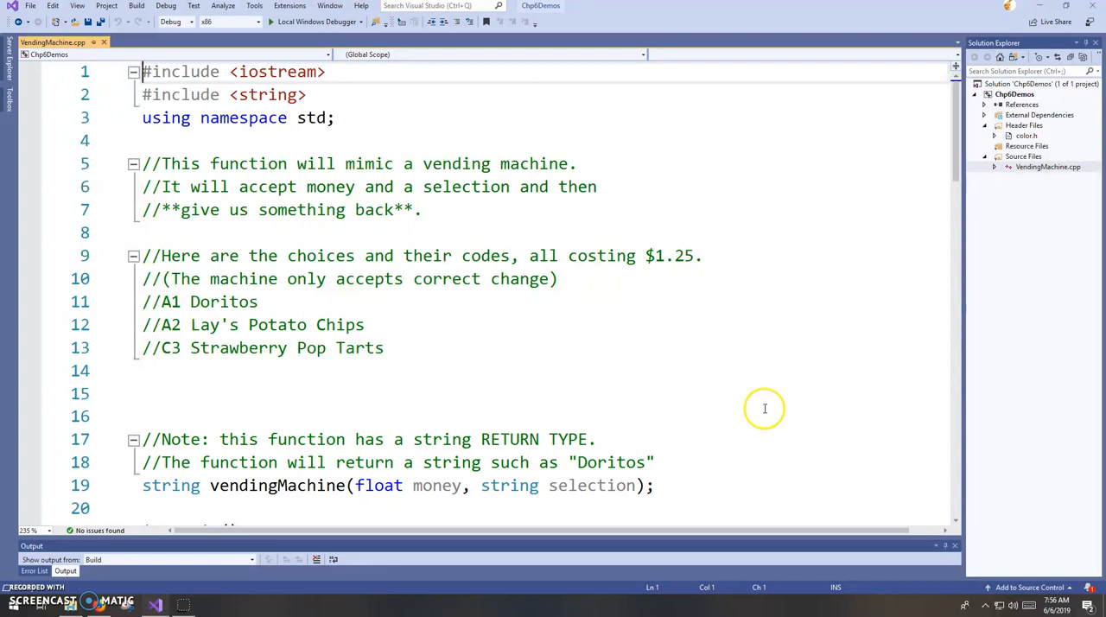
{"action": "mouse_move", "coordinate": [778, 400]}
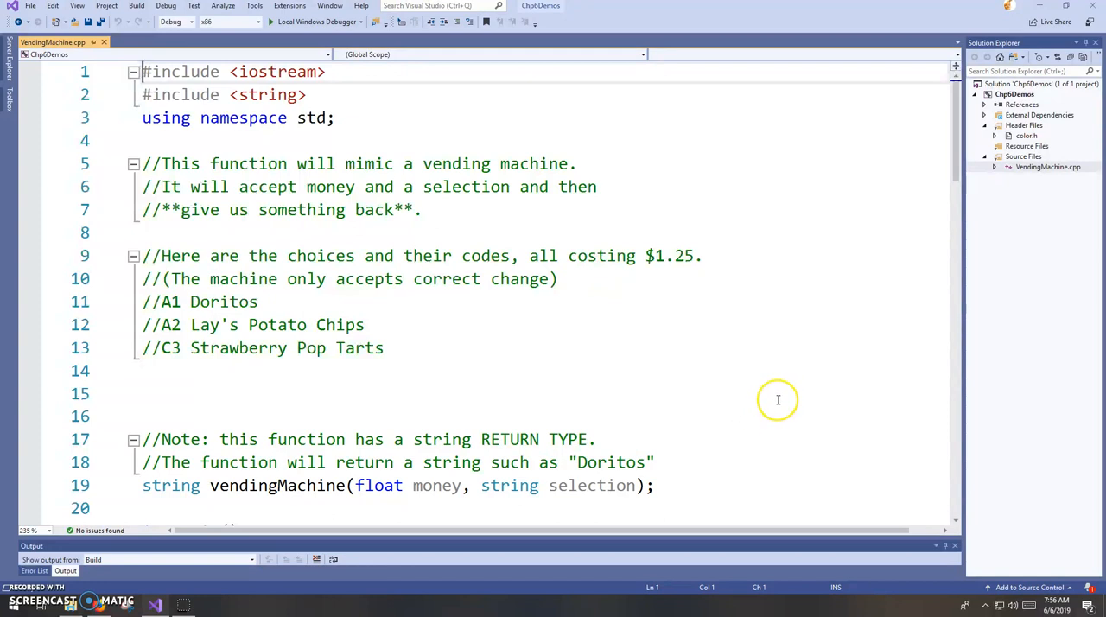
{"action": "mouse_move", "coordinate": [777, 396]}
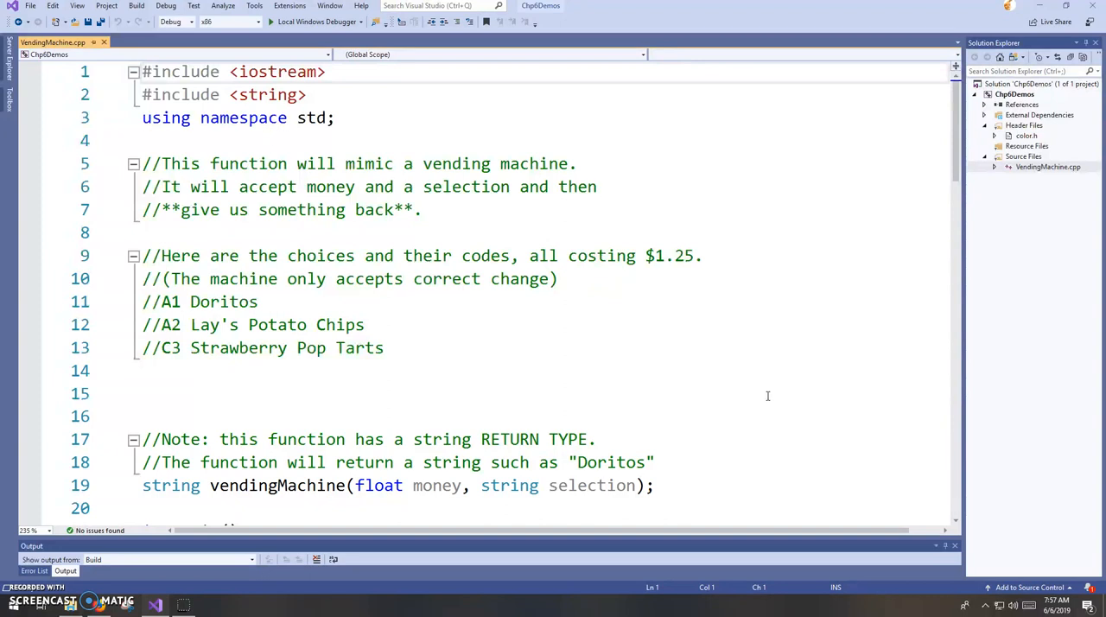
Highlight the code showing that every item costs $1.25
{"action": "left_click", "coordinate": [142, 72]}
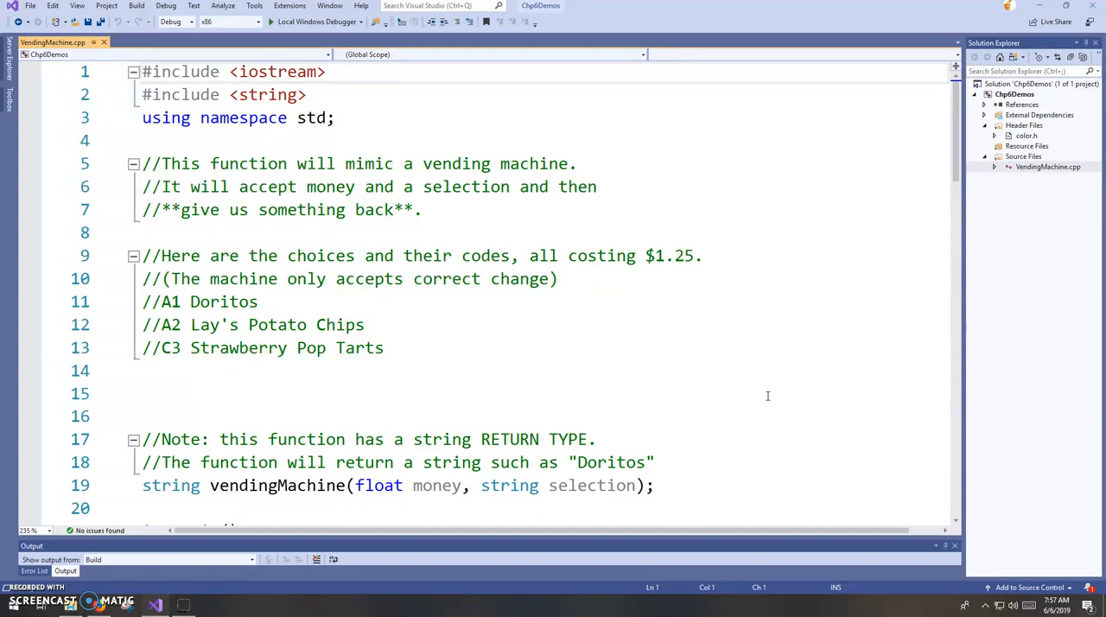
{"action": "mouse_move", "coordinate": [787, 490]}
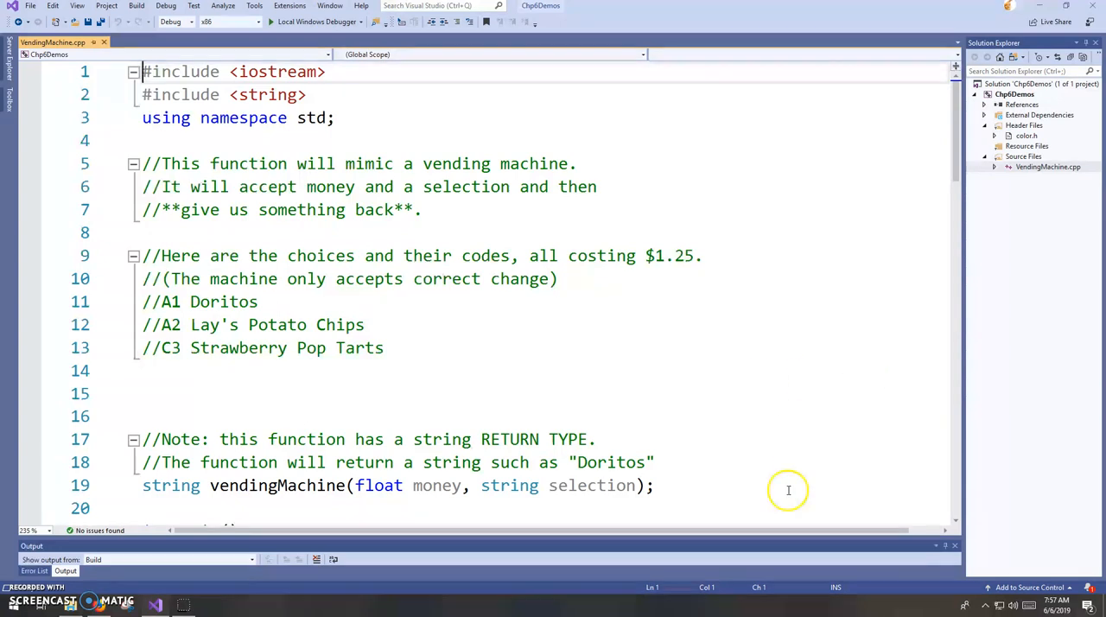
{"action": "mouse_move", "coordinate": [703, 396]}
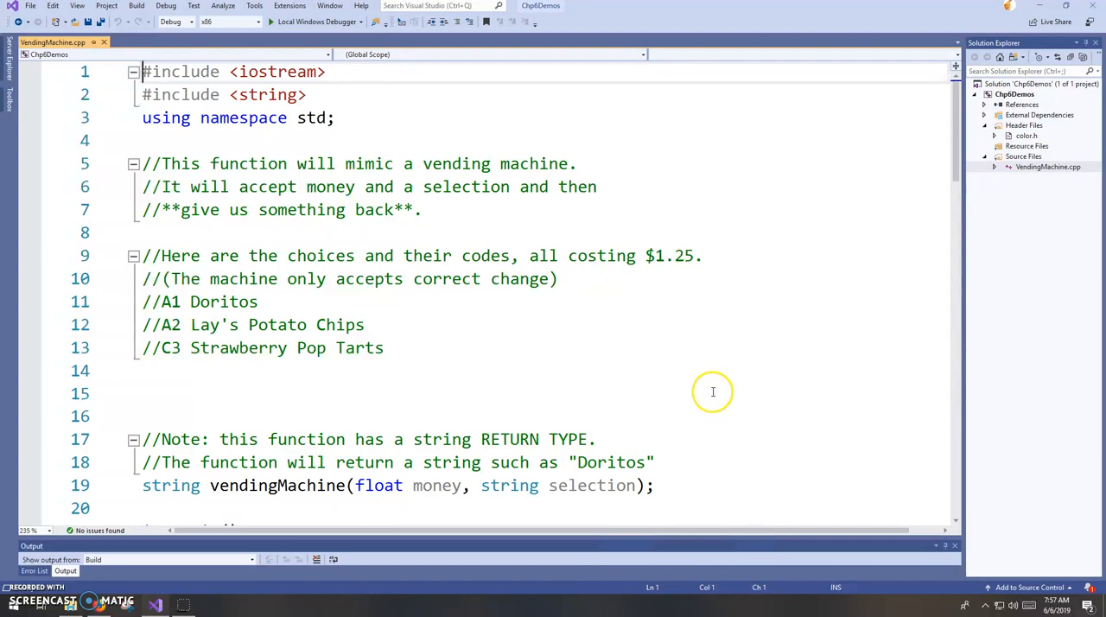
{"action": "mouse_move", "coordinate": [540, 383]}
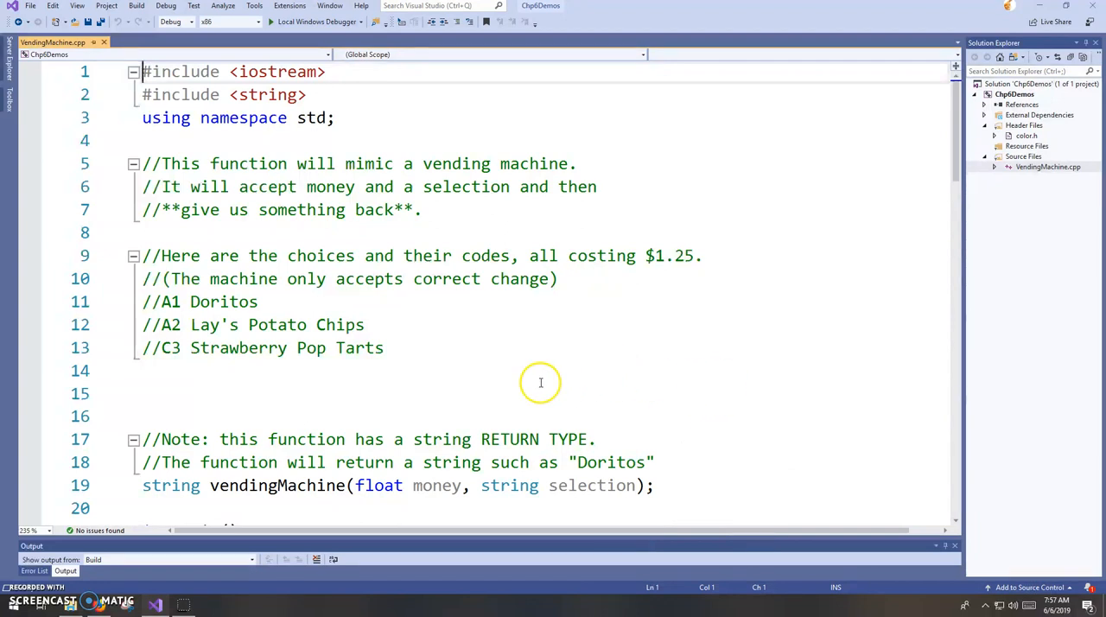
{"action": "left_click", "coordinate": [536, 393]}
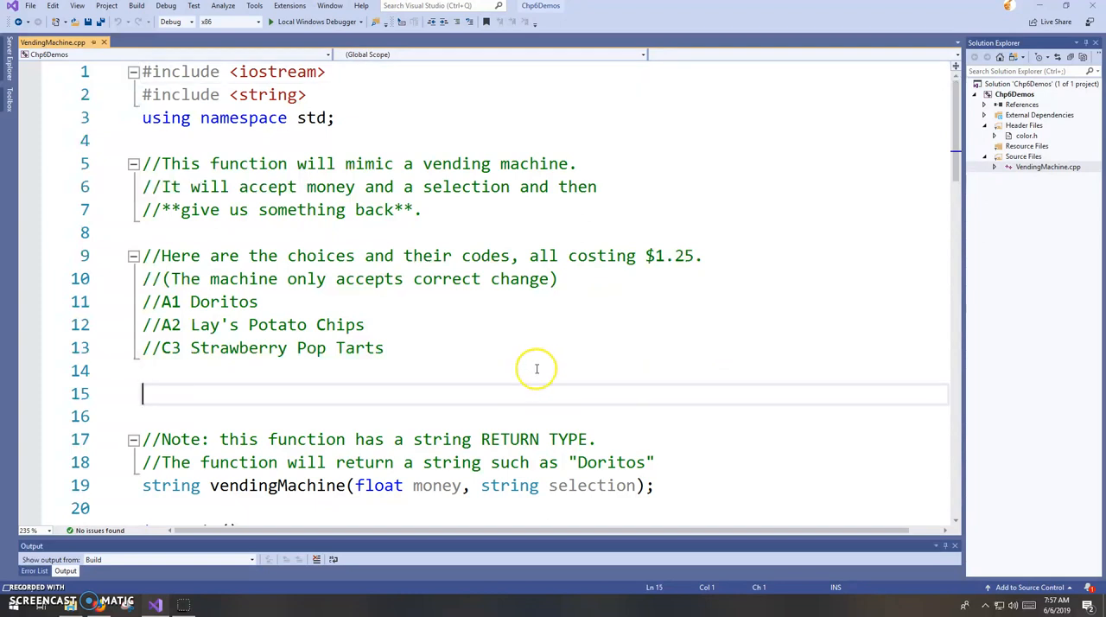
{"action": "mouse_move", "coordinate": [544, 359]}
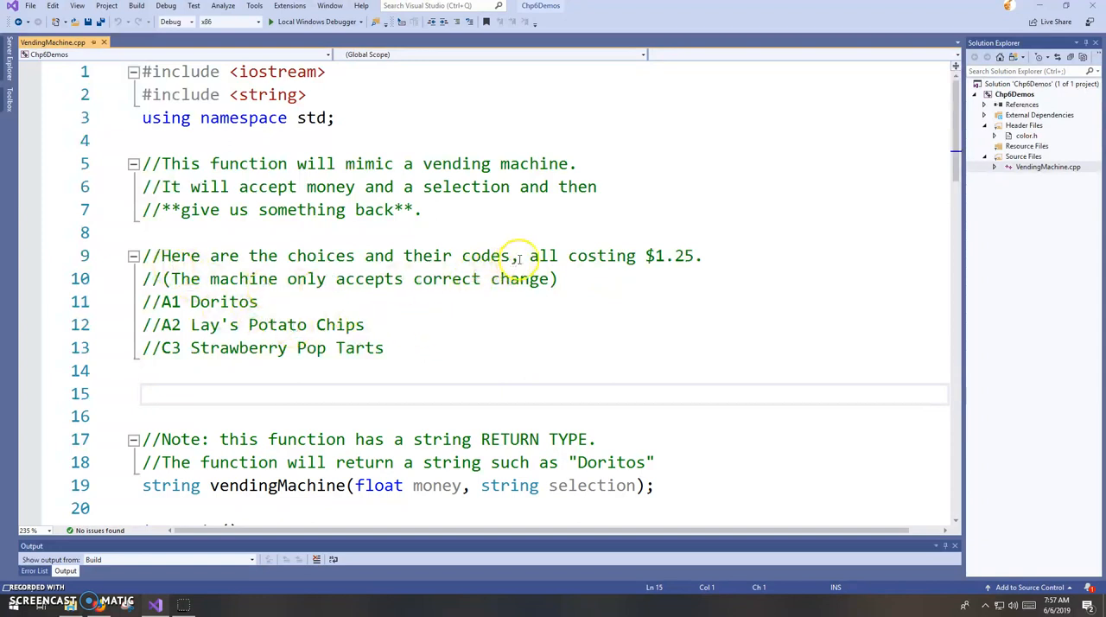
{"action": "left_click_drag", "start_coordinate": [529, 256], "coordinate": [698, 256]}
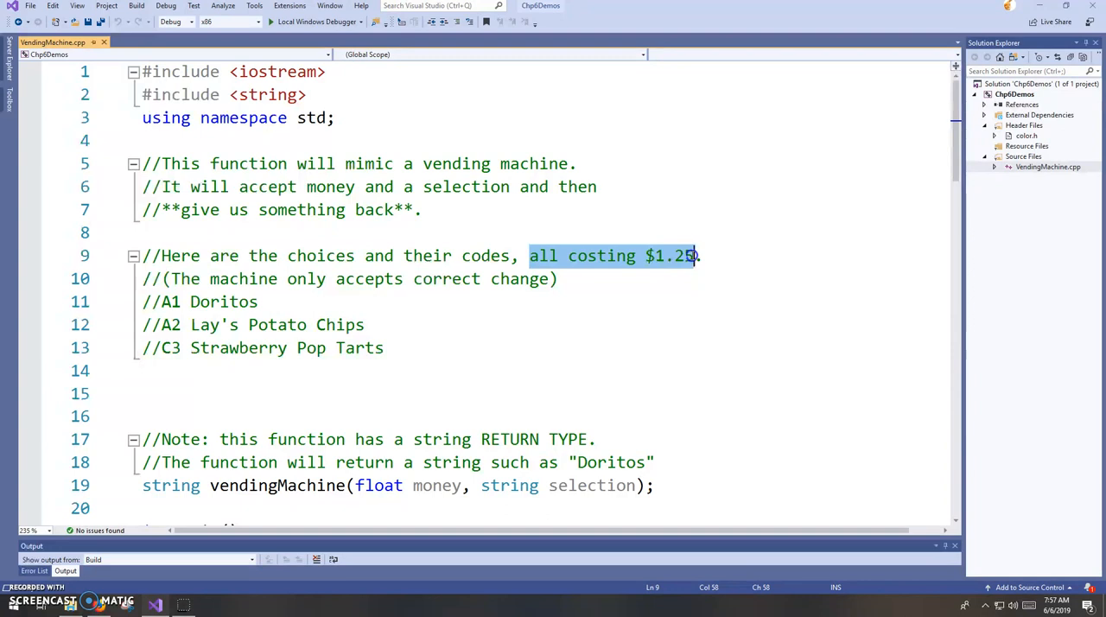
{"action": "mouse_move", "coordinate": [268, 306]}
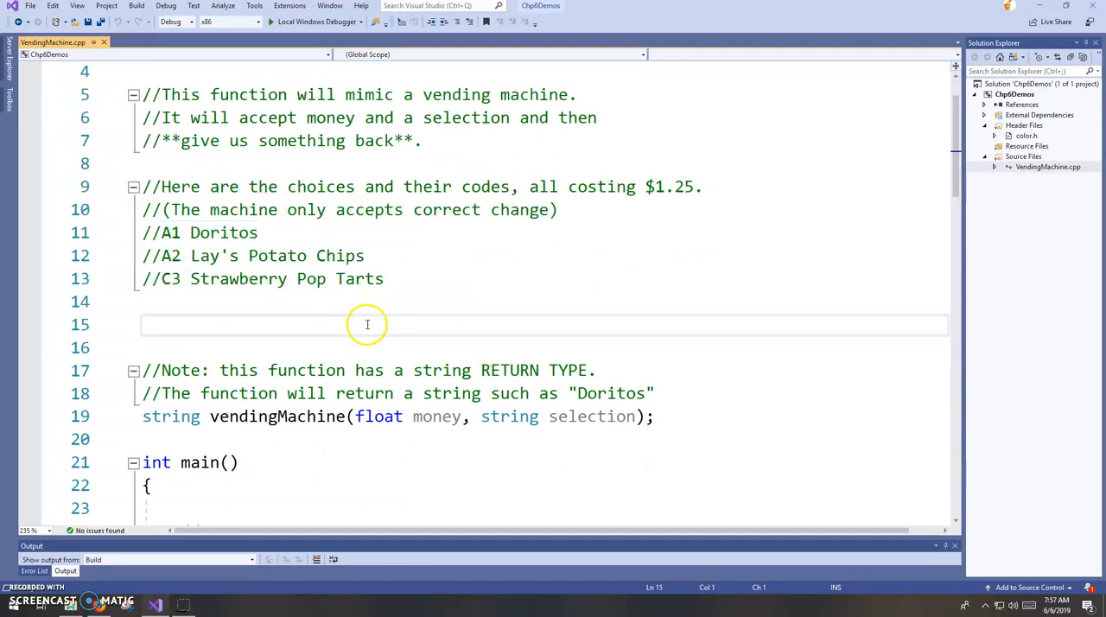
{"action": "scroll", "scroll_direction": "down", "scroll_amount": 3}
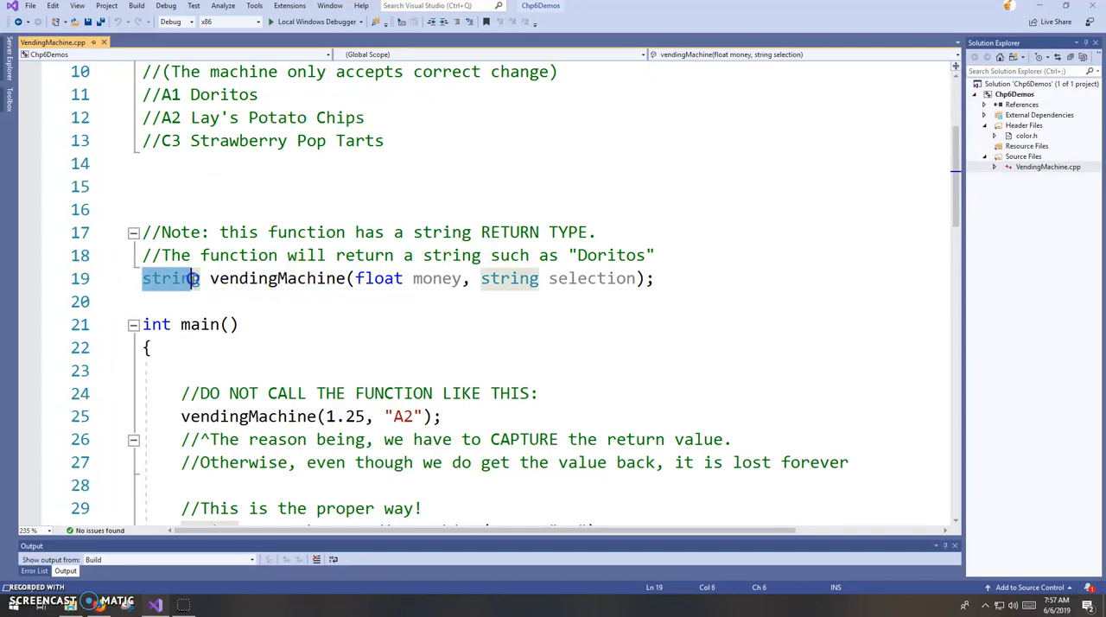
{"action": "mouse_move", "coordinate": [456, 344]}
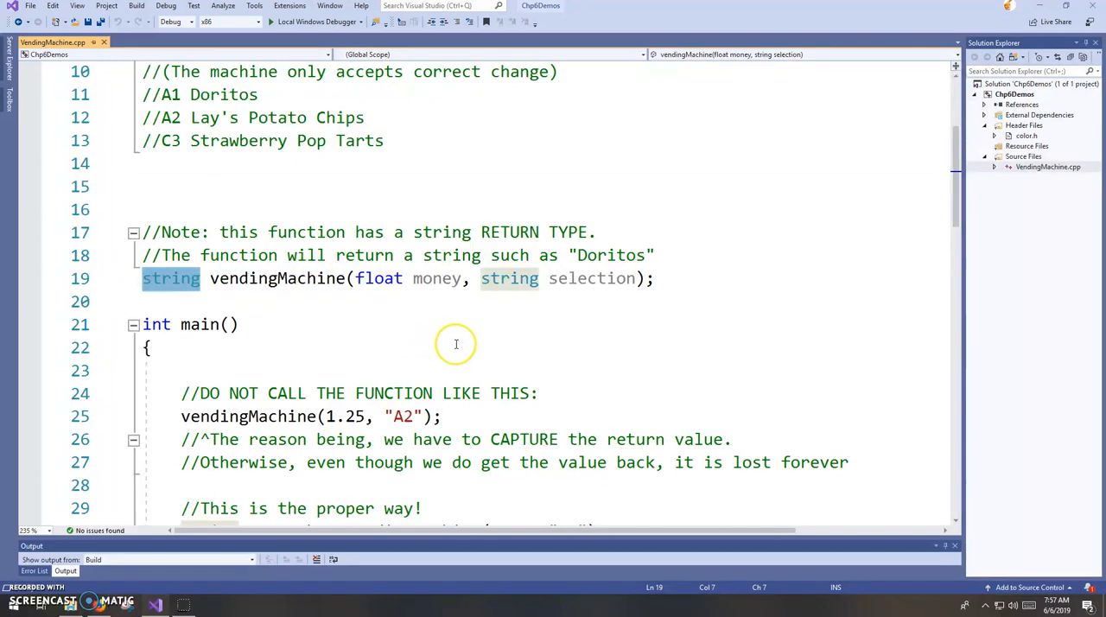
{"action": "mouse_move", "coordinate": [456, 344]}
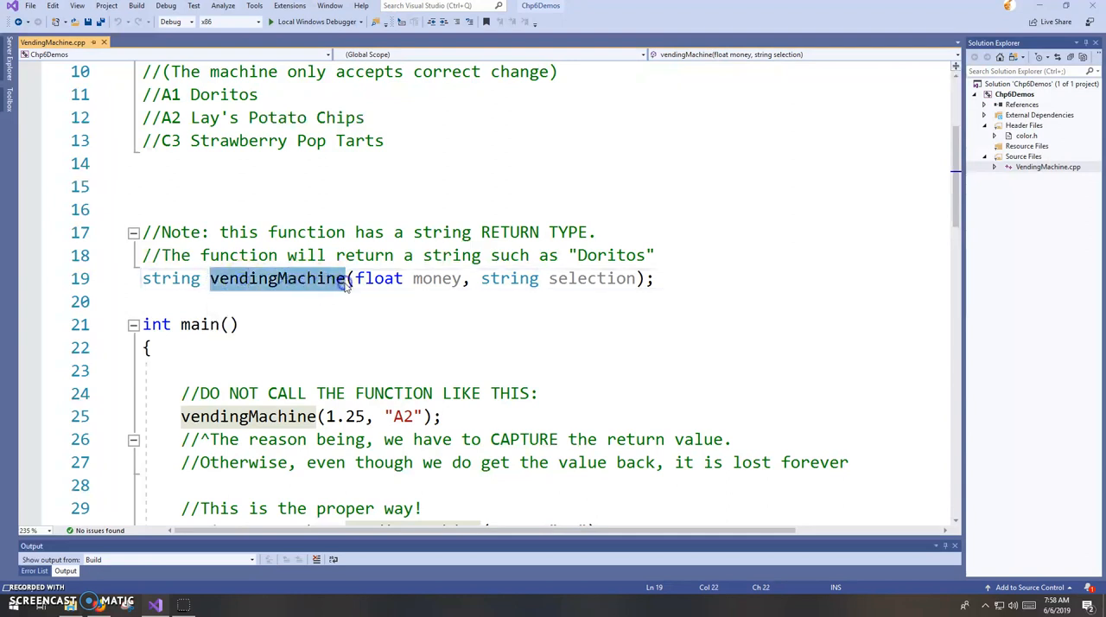
{"action": "mouse_move", "coordinate": [363, 278]}
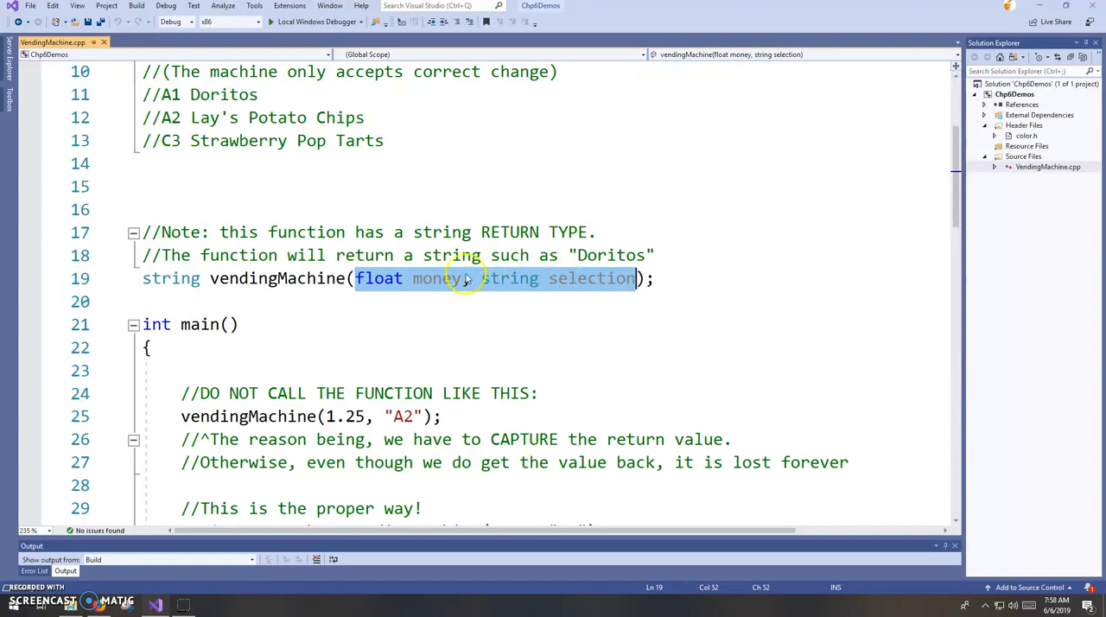
{"action": "mouse_move", "coordinate": [508, 278]}
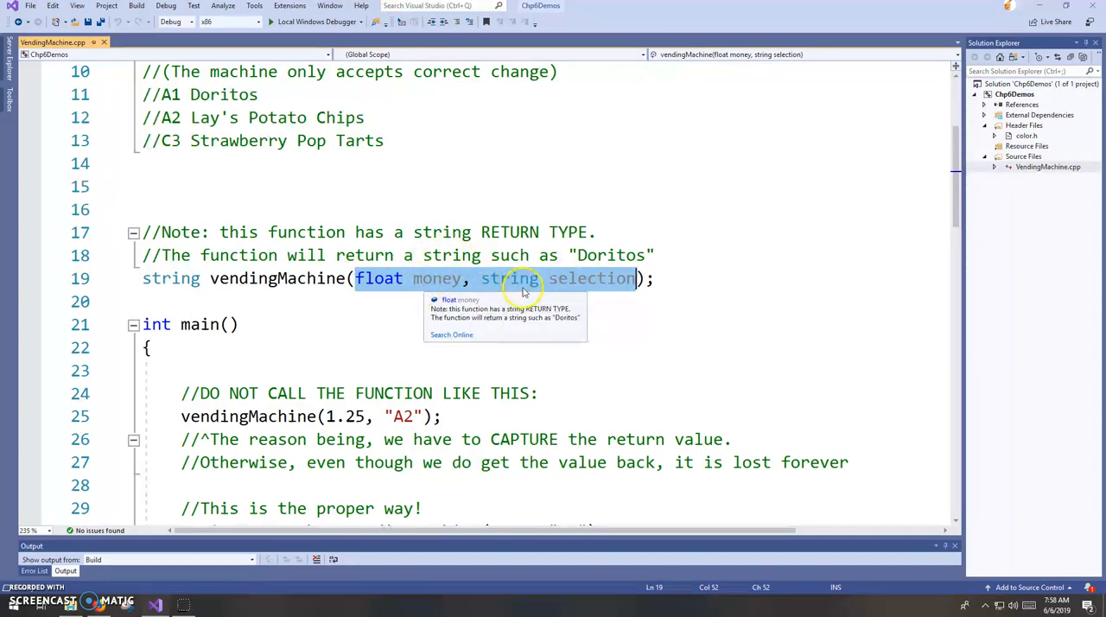
{"action": "mouse_move", "coordinate": [578, 287]}
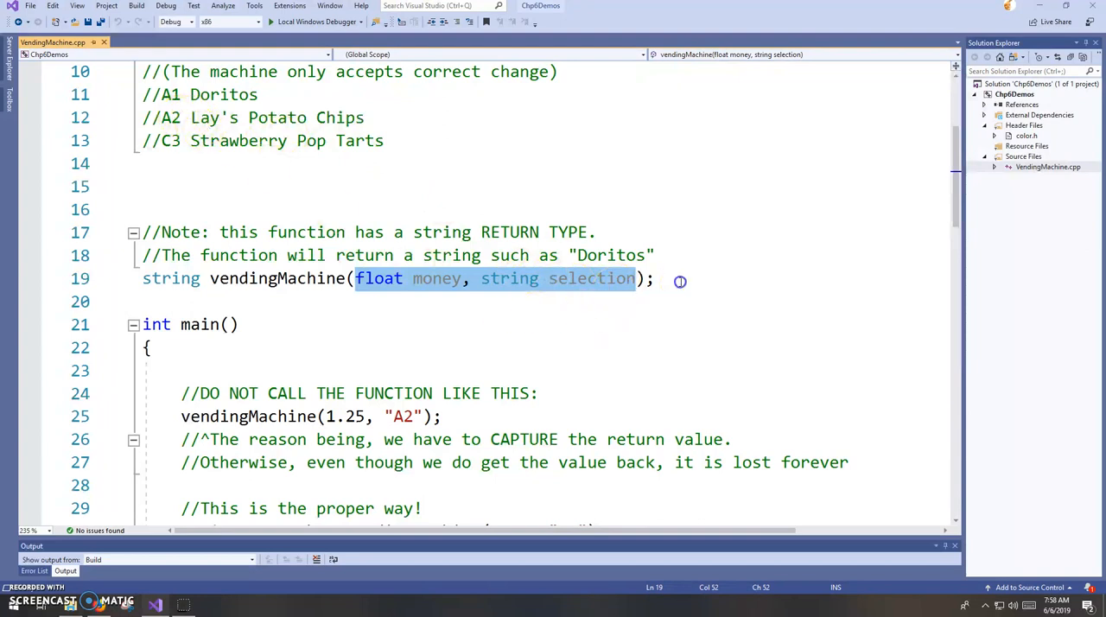
Mark the whole vendingMachine prototype line
{"action": "left_click", "coordinate": [674, 278]}
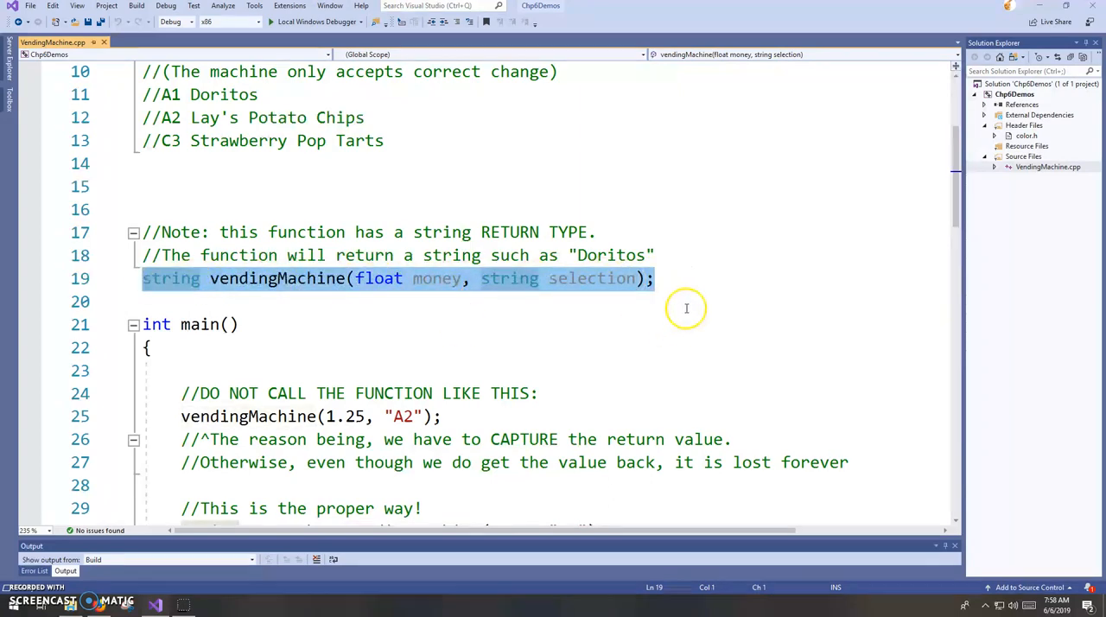
{"action": "scroll", "scroll_direction": "down", "scroll_amount": 3}
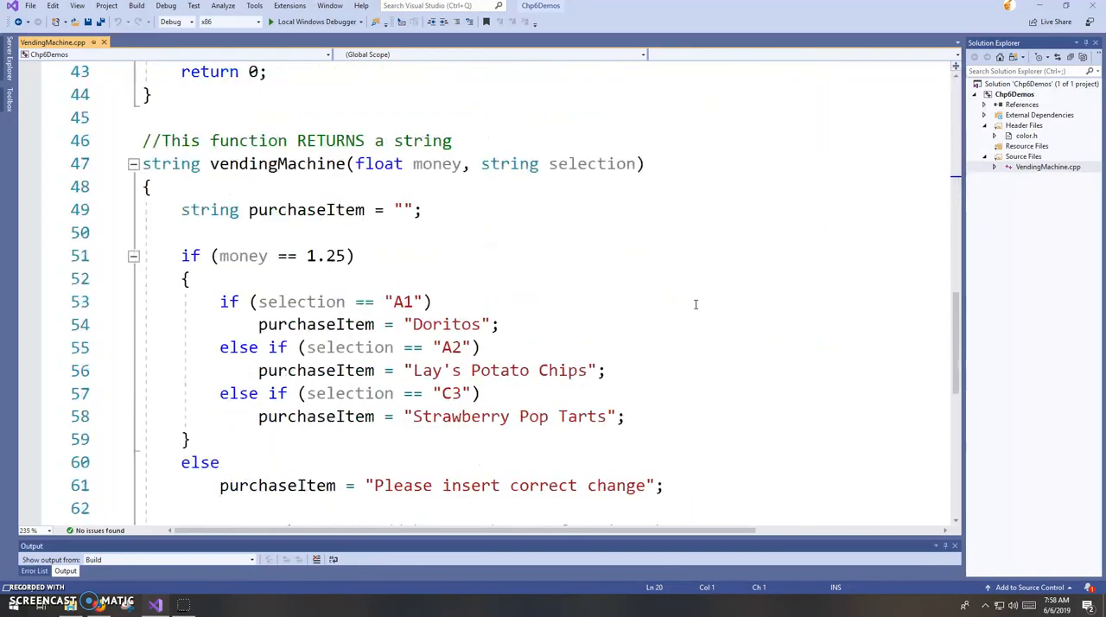
{"action": "left_click", "coordinate": [280, 164]}
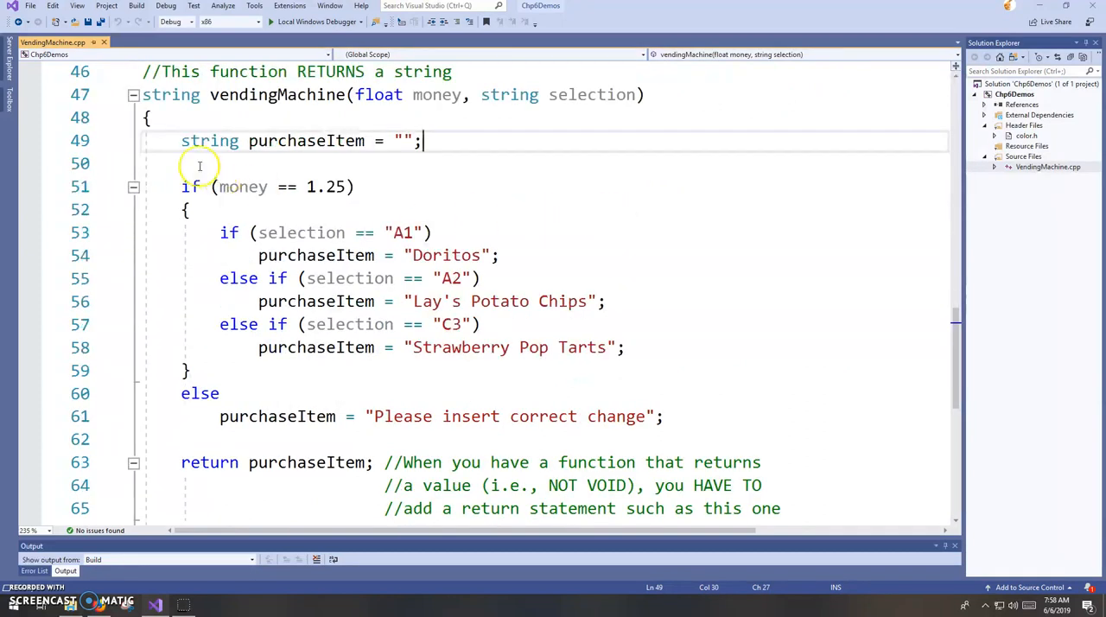
{"action": "mouse_move", "coordinate": [263, 140]}
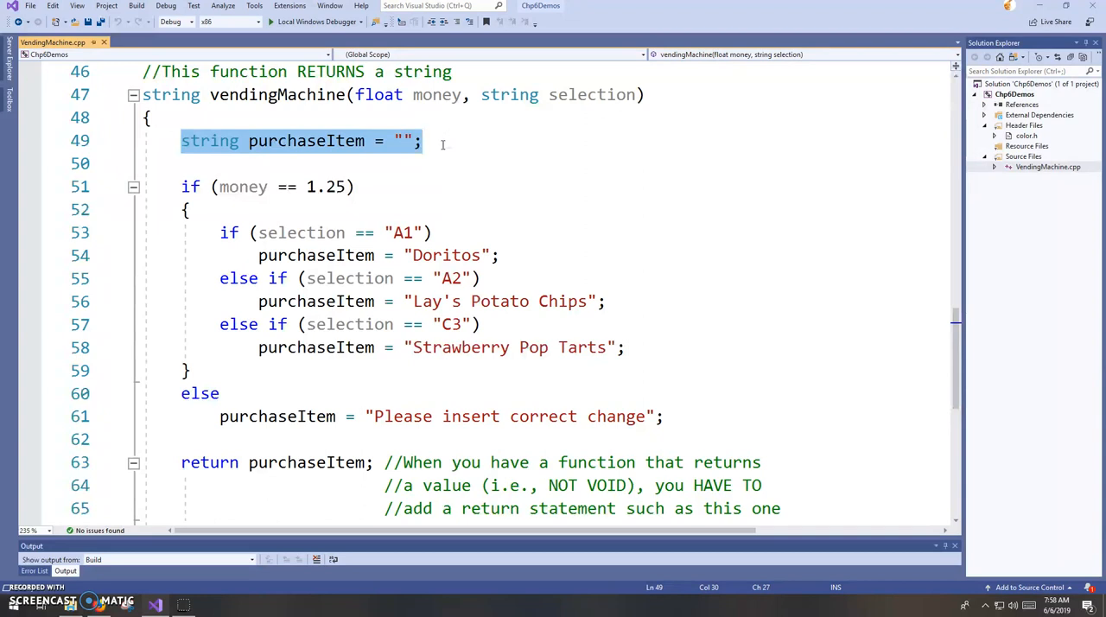
{"action": "left_click", "coordinate": [421, 141]}
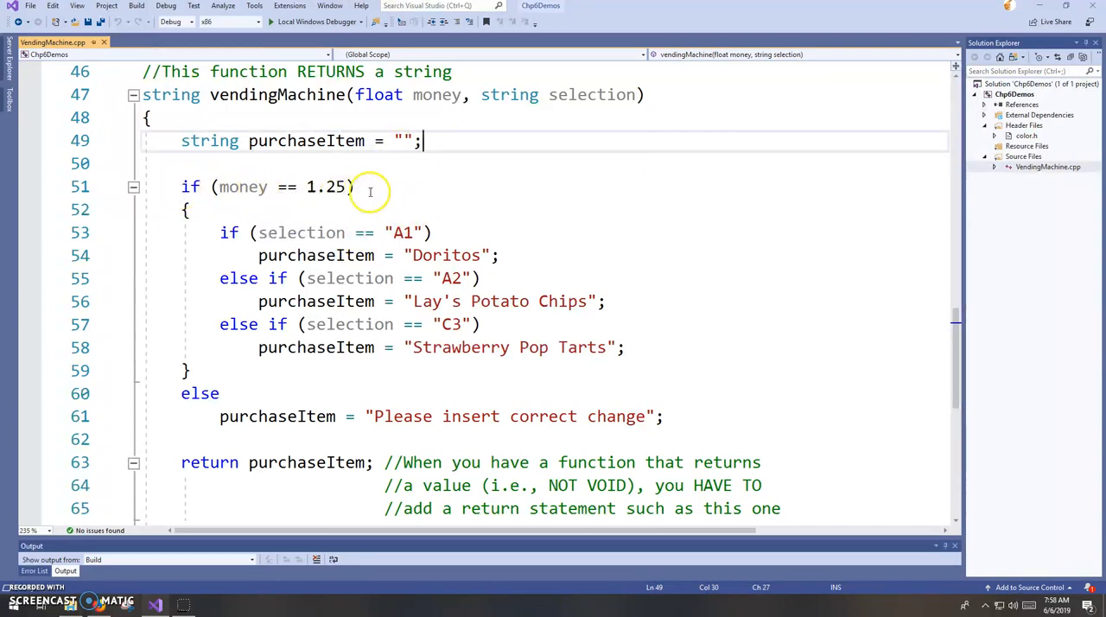
{"action": "mouse_move", "coordinate": [372, 187]}
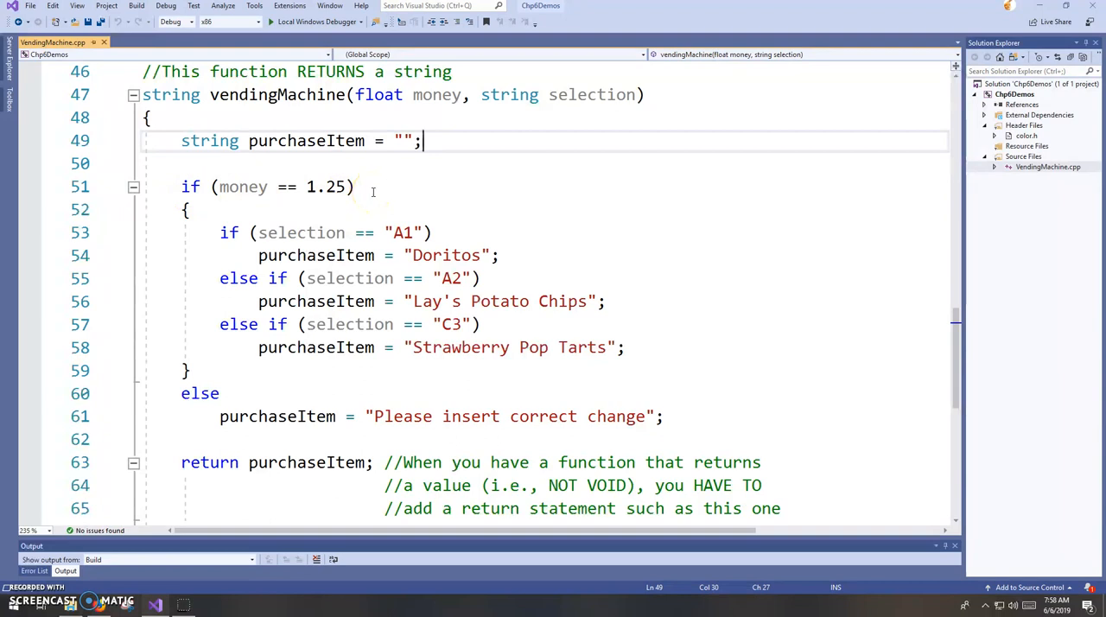
{"action": "mouse_move", "coordinate": [226, 232]}
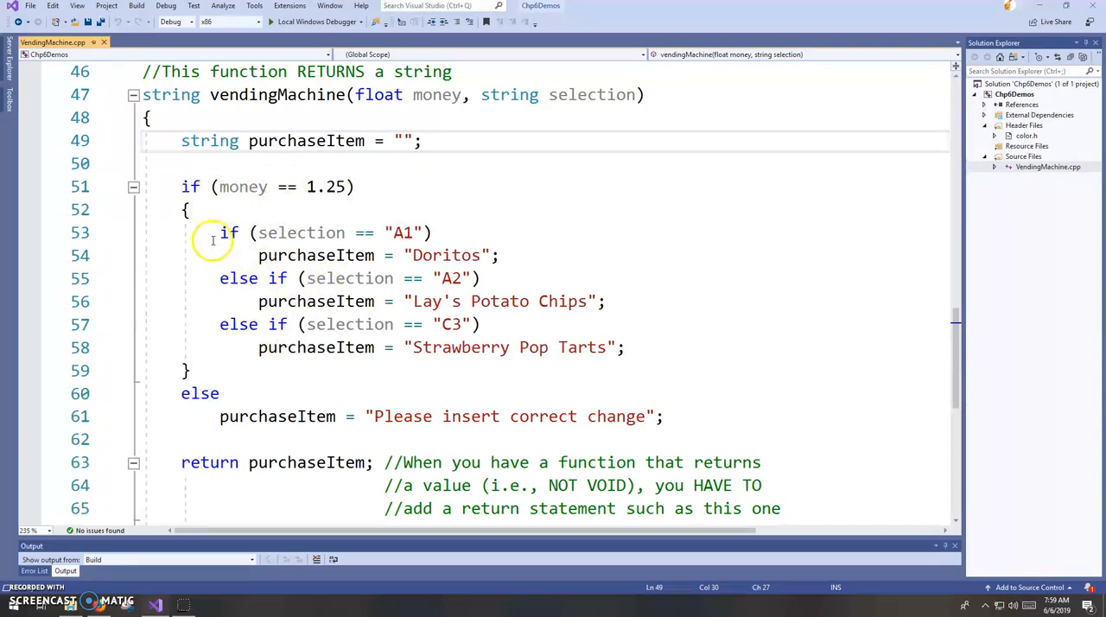
Highlight the fallback assignment on line 61
{"action": "left_click_drag", "start_coordinate": [219, 232], "coordinate": [625, 347]}
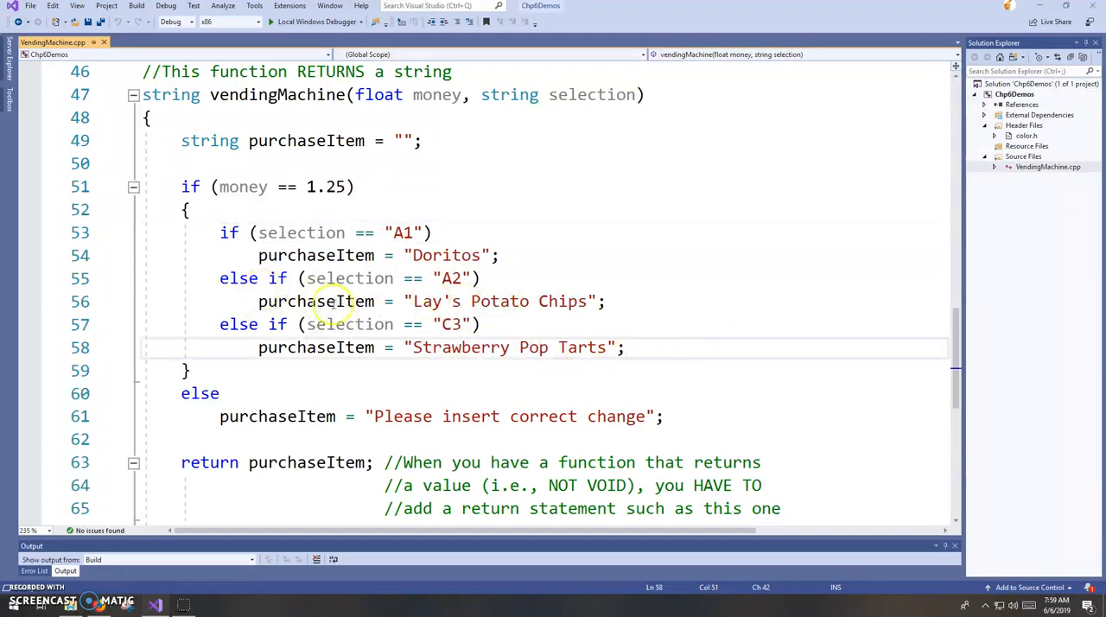
{"action": "scroll", "scroll_direction": "down", "scroll_amount": 3}
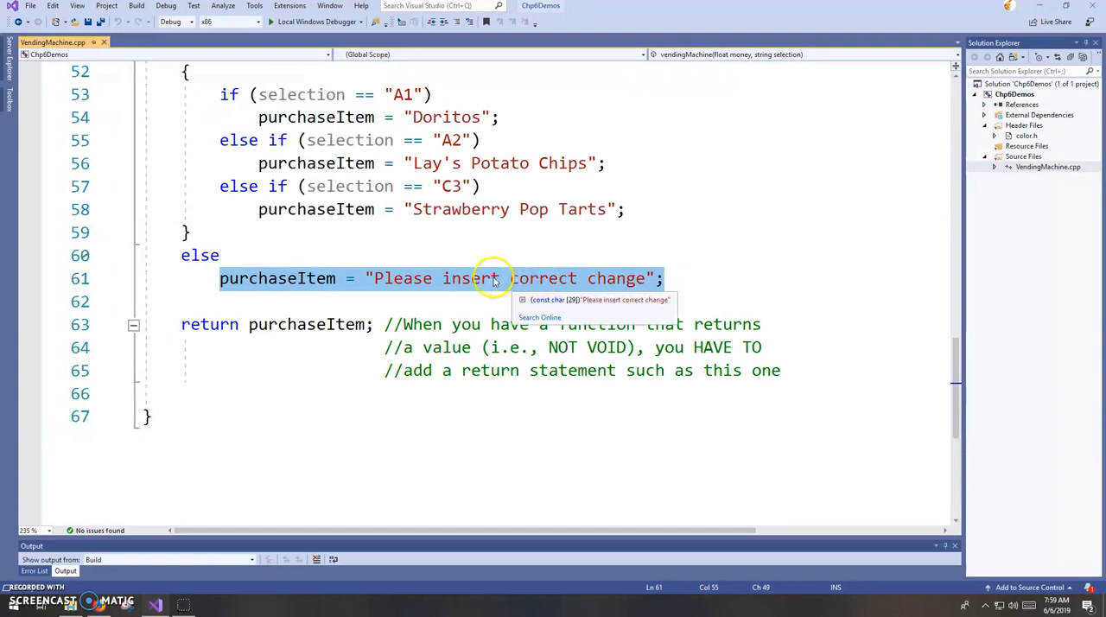
{"action": "scroll", "scroll_direction": "up", "scroll_amount": 3}
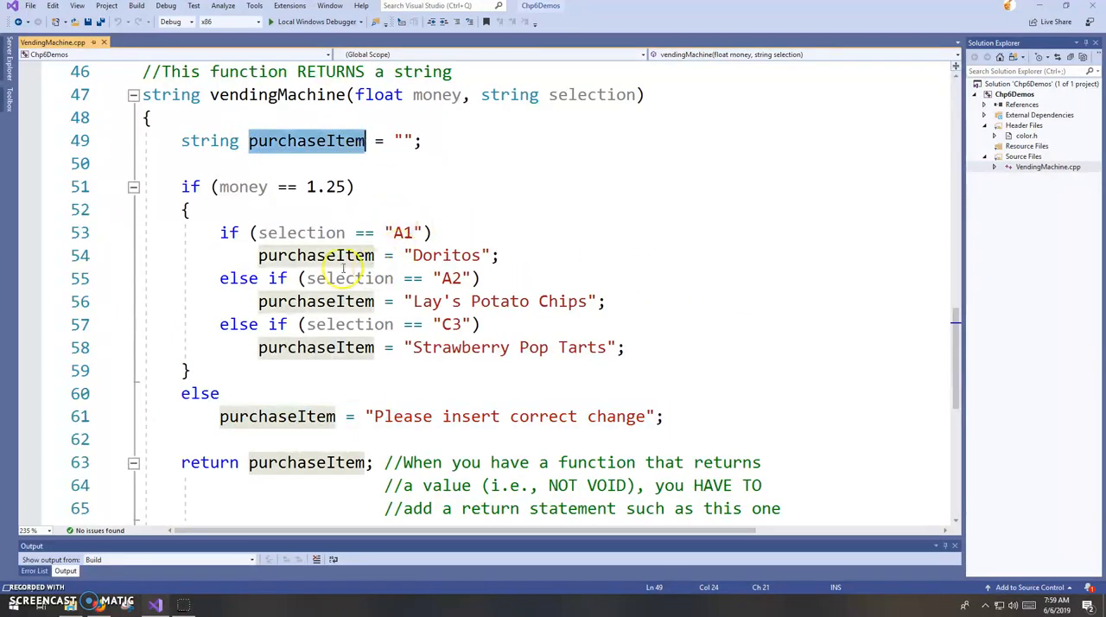
{"action": "mouse_move", "coordinate": [346, 251]}
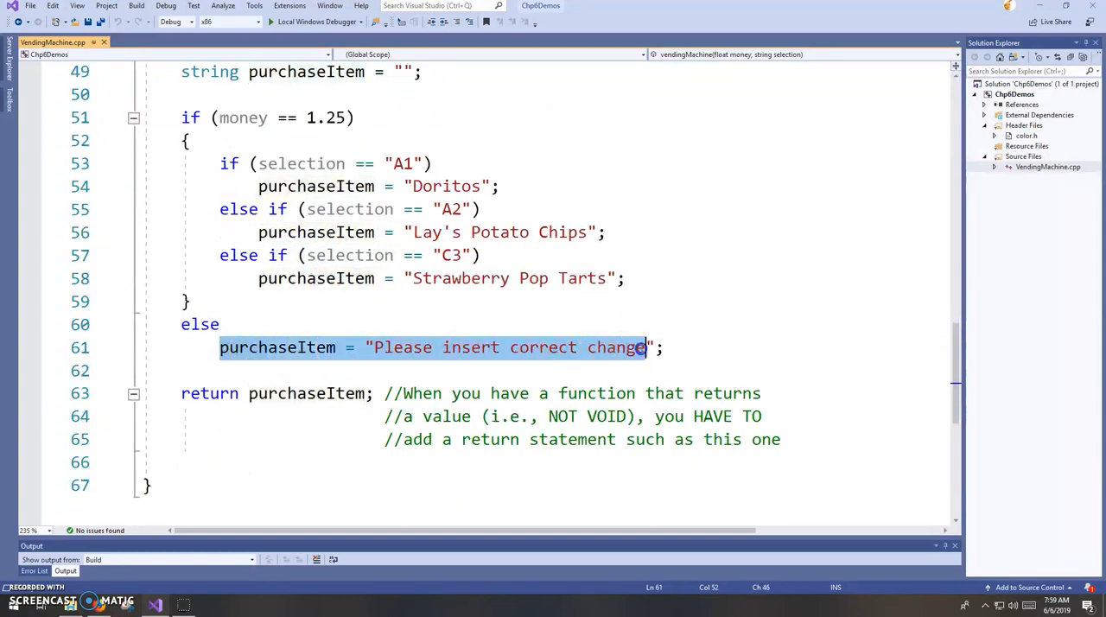
{"action": "left_click", "coordinate": [663, 347]}
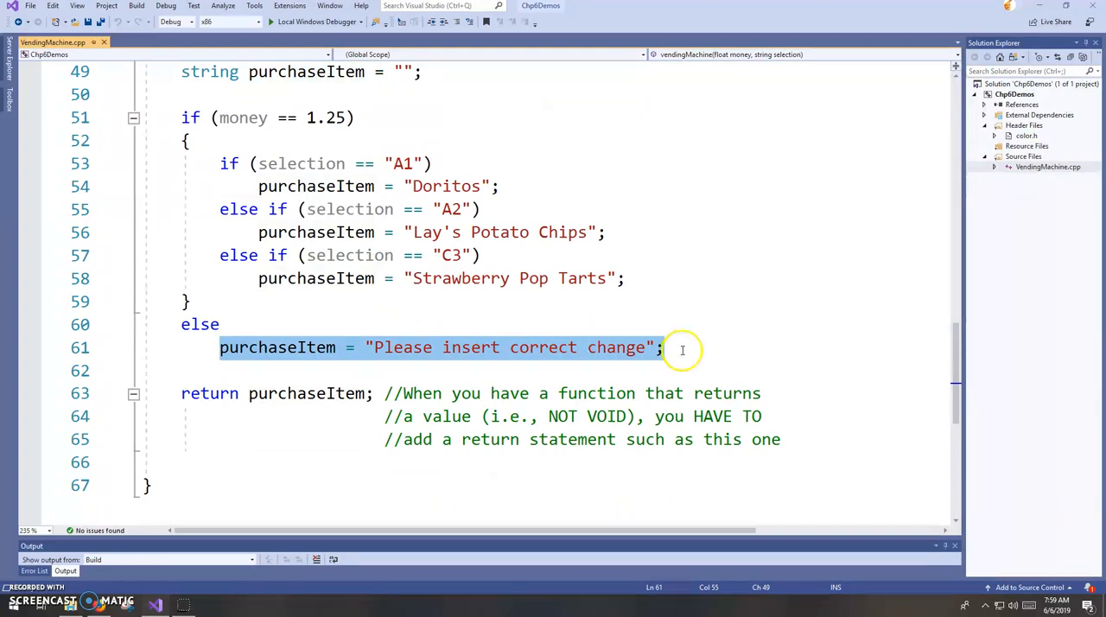
{"action": "left_click", "coordinate": [297, 416]}
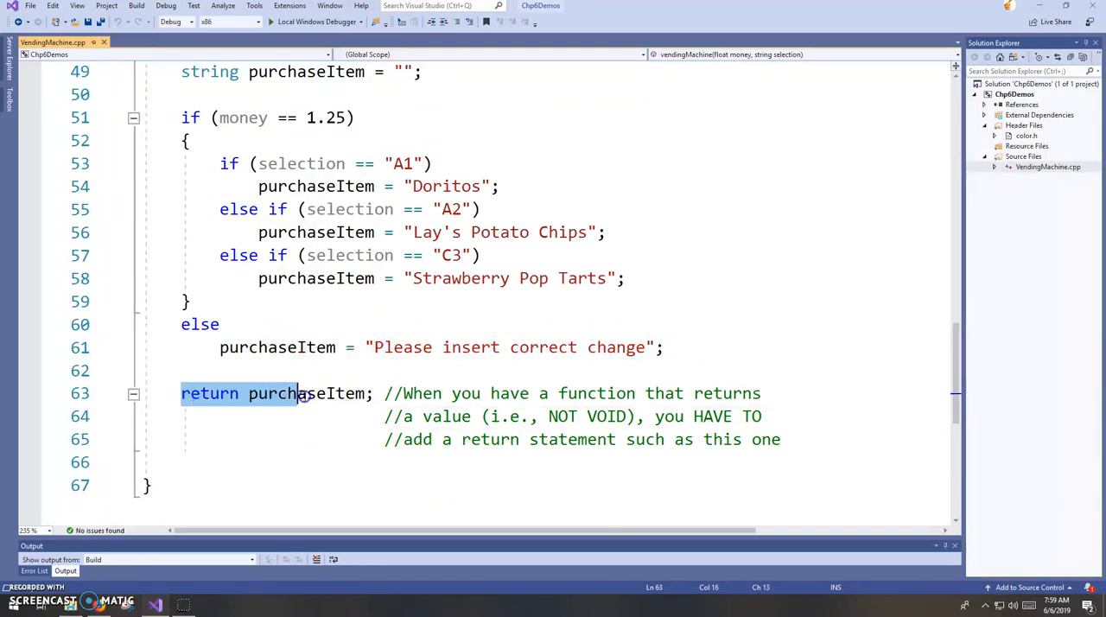
Point out the string return type on line 47 and enter a semicolon
{"action": "scroll", "scroll_direction": "up", "scroll_amount": 3}
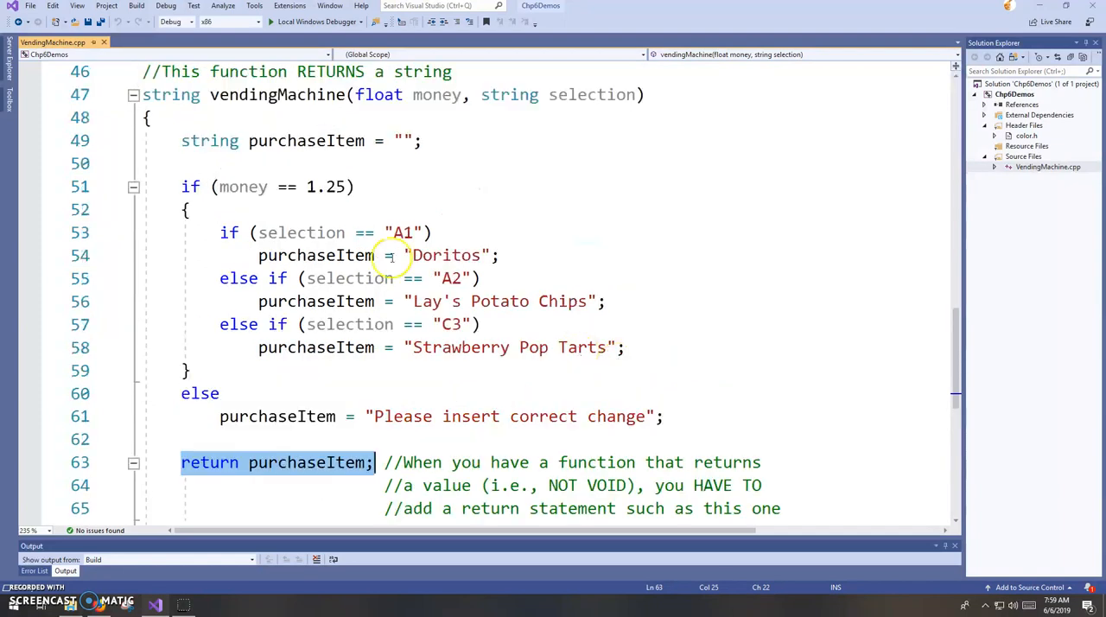
{"action": "mouse_move", "coordinate": [724, 366]}
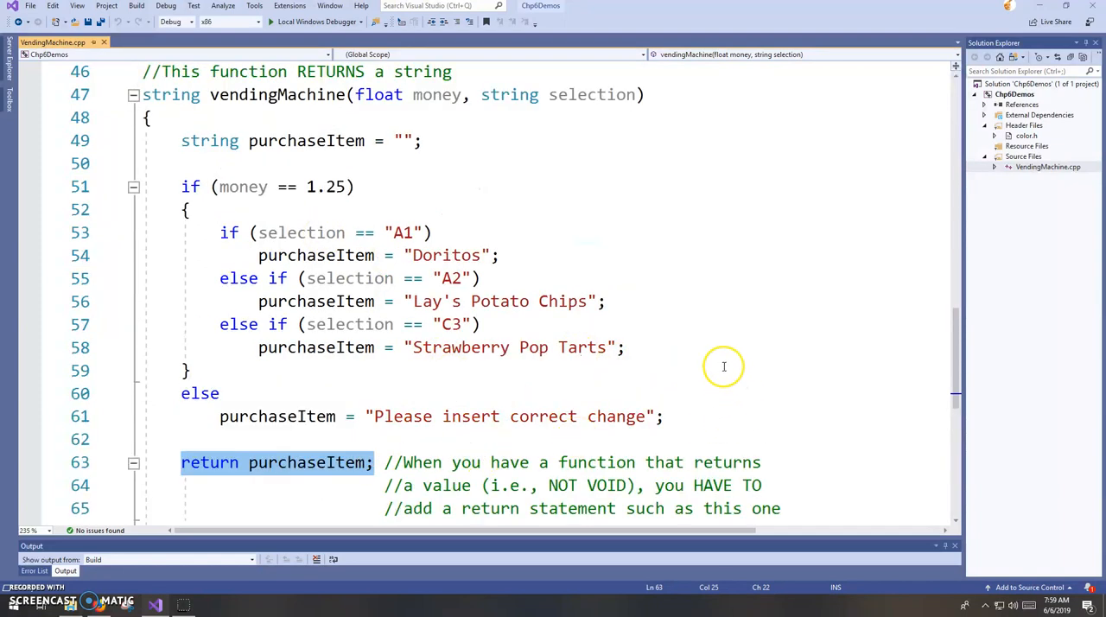
{"action": "left_click", "coordinate": [178, 94]}
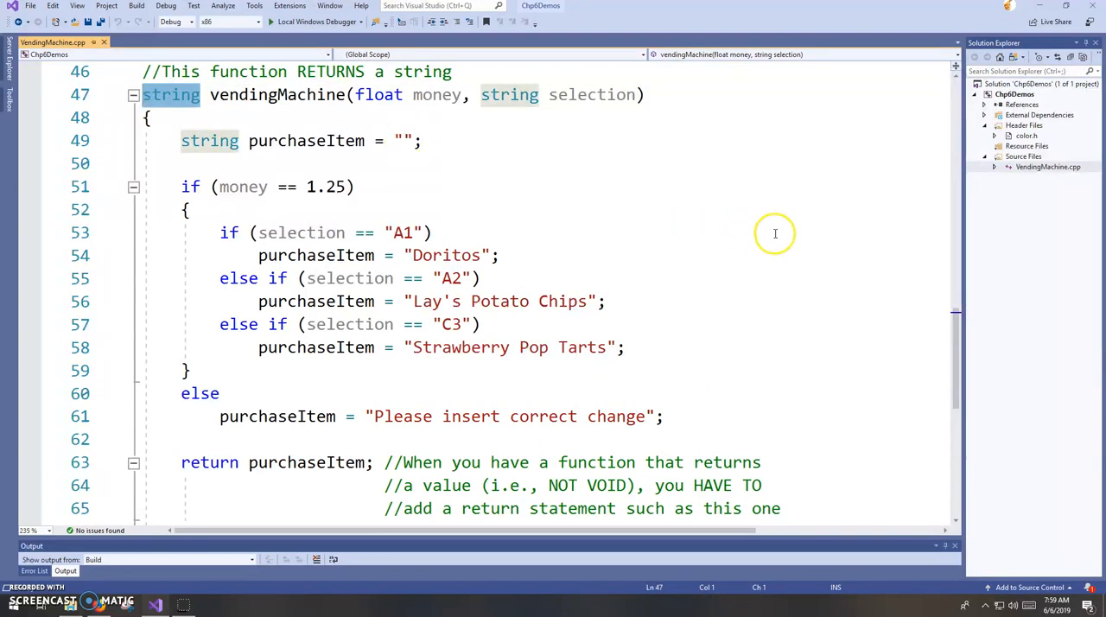
{"action": "mouse_move", "coordinate": [171, 94]}
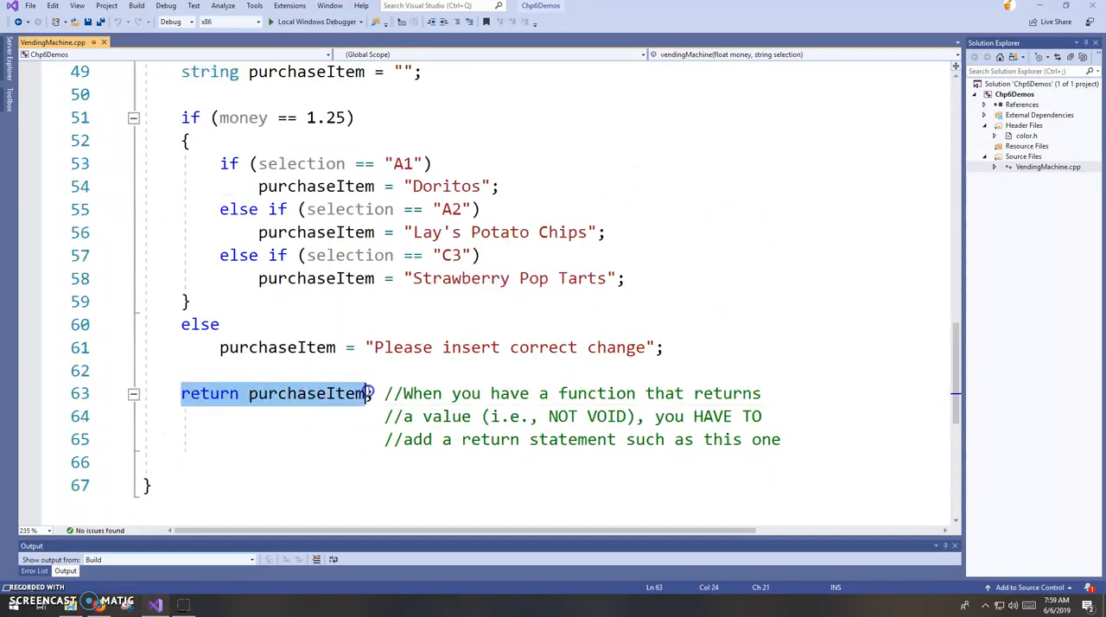
{"action": "type", "text": ";"}
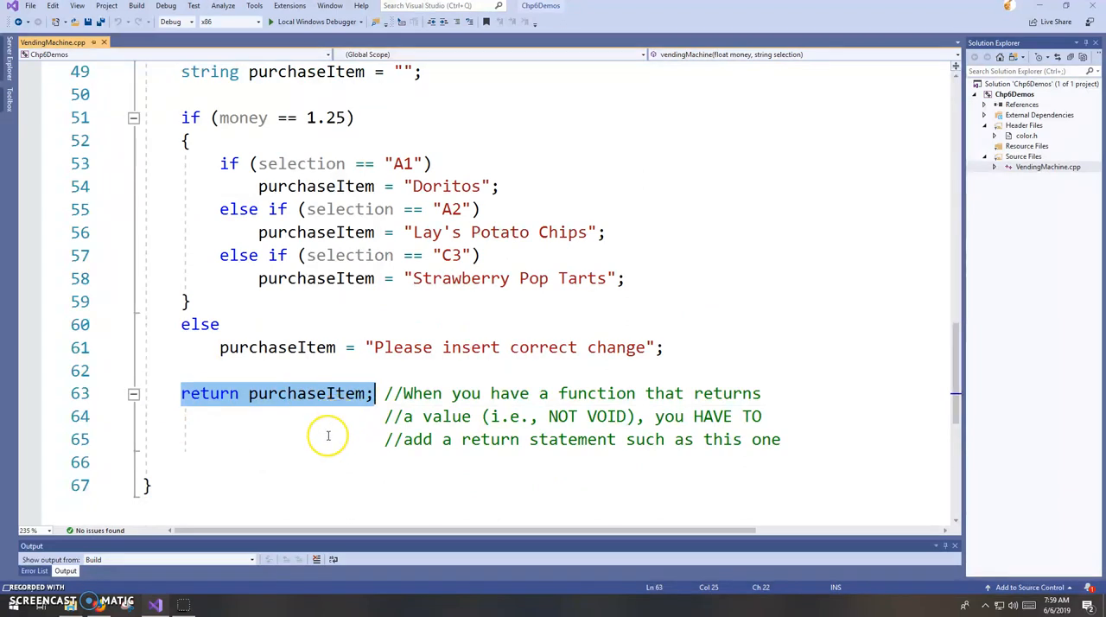
{"action": "mouse_move", "coordinate": [524, 439]}
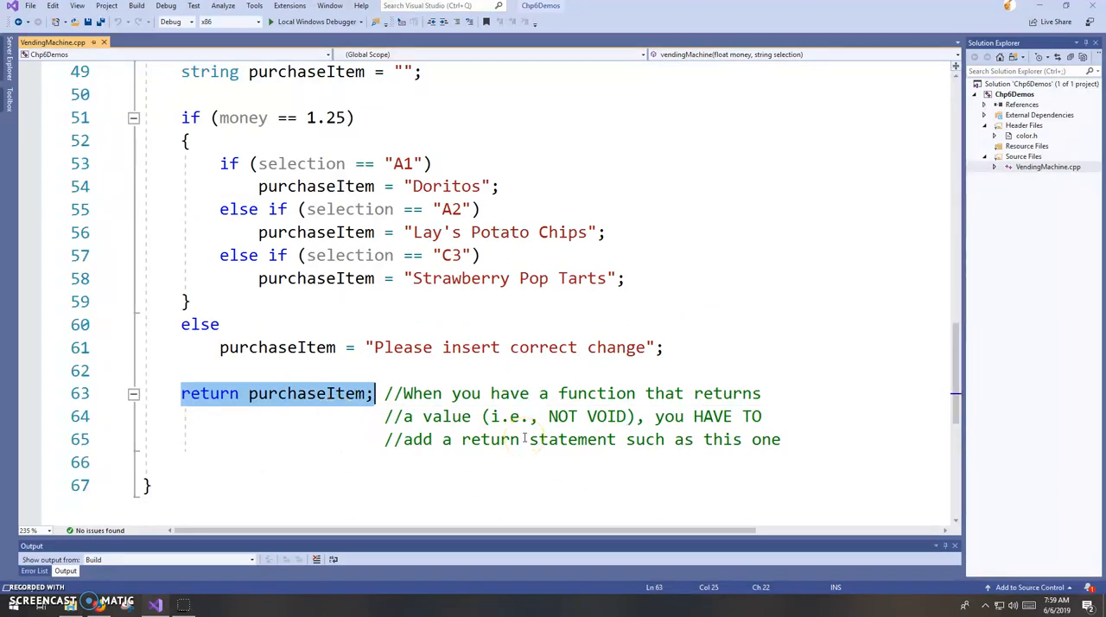
{"action": "mouse_move", "coordinate": [737, 382]}
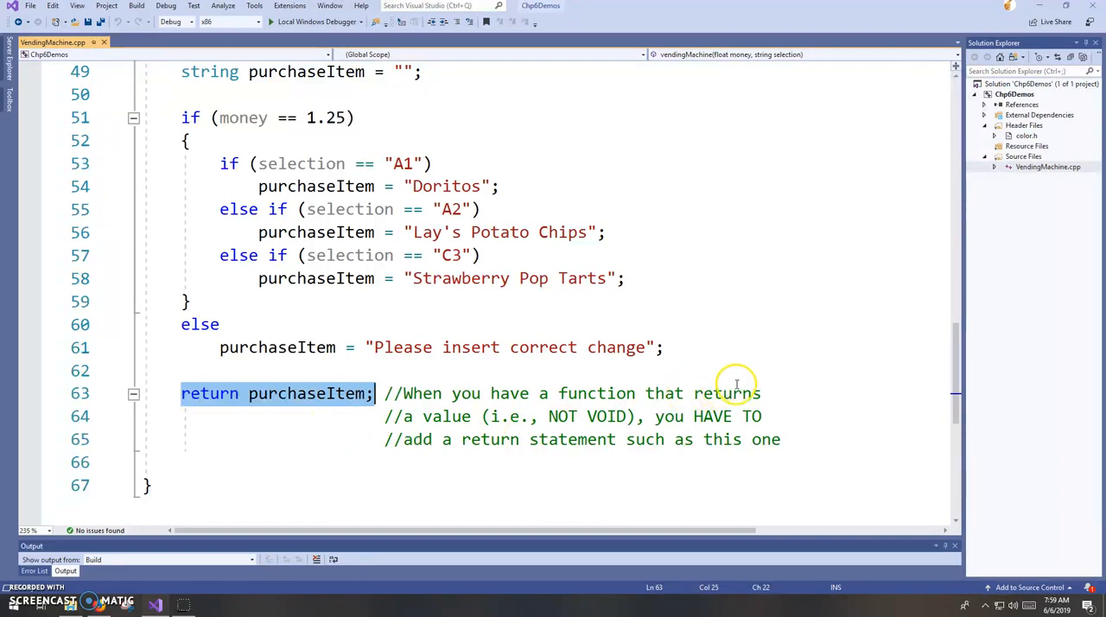
{"action": "mouse_move", "coordinate": [436, 330]}
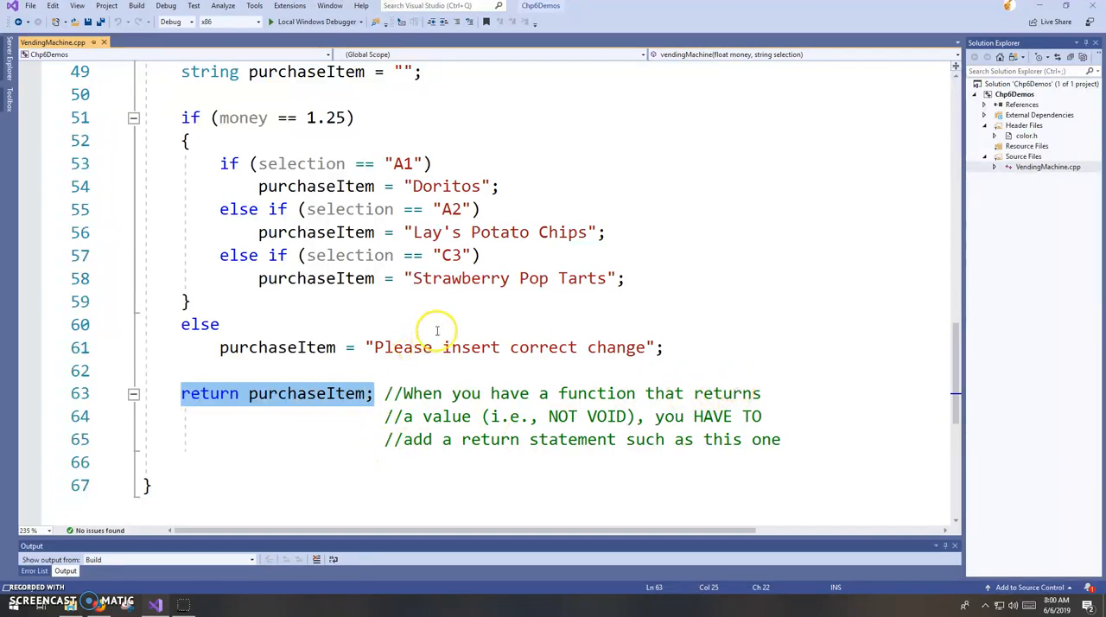
{"action": "mouse_move", "coordinate": [732, 399]}
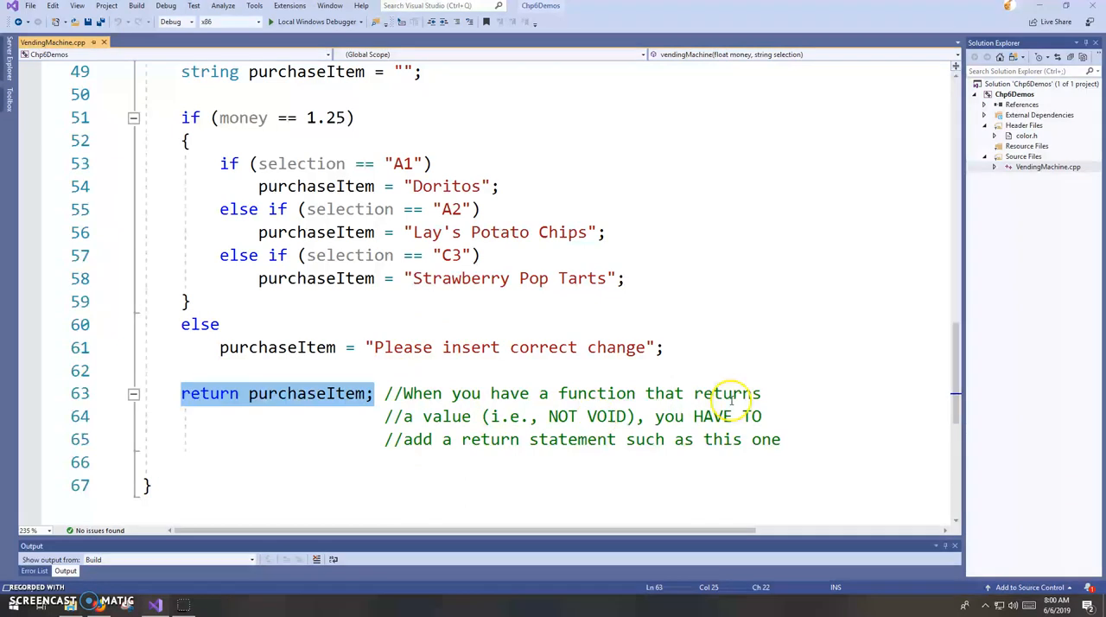
{"action": "mouse_move", "coordinate": [318, 393]}
{"action": "type", "text": "//"}
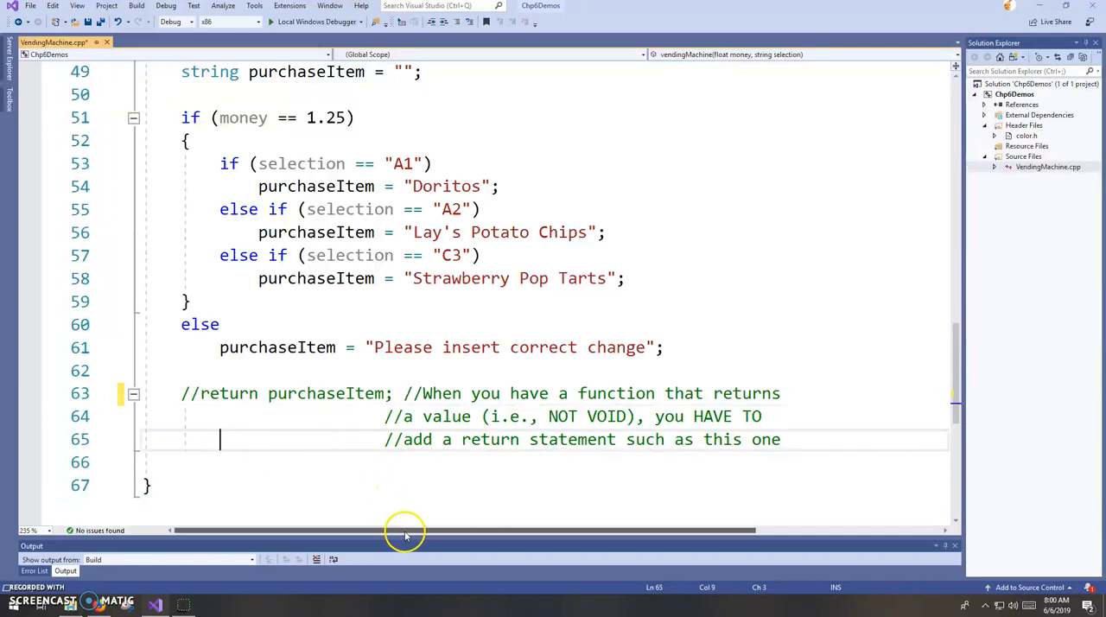
{"action": "mouse_move", "coordinate": [957, 375]}
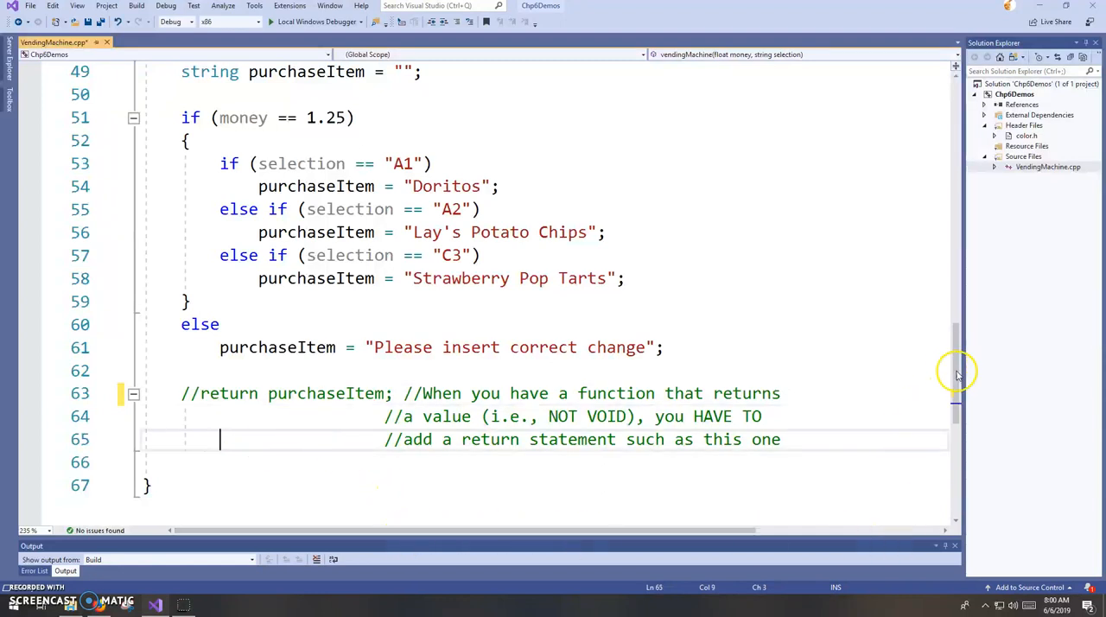
Build Solution with the return line commented out, then restore the return statement
{"action": "scroll", "scroll_direction": "down", "scroll_amount": 3}
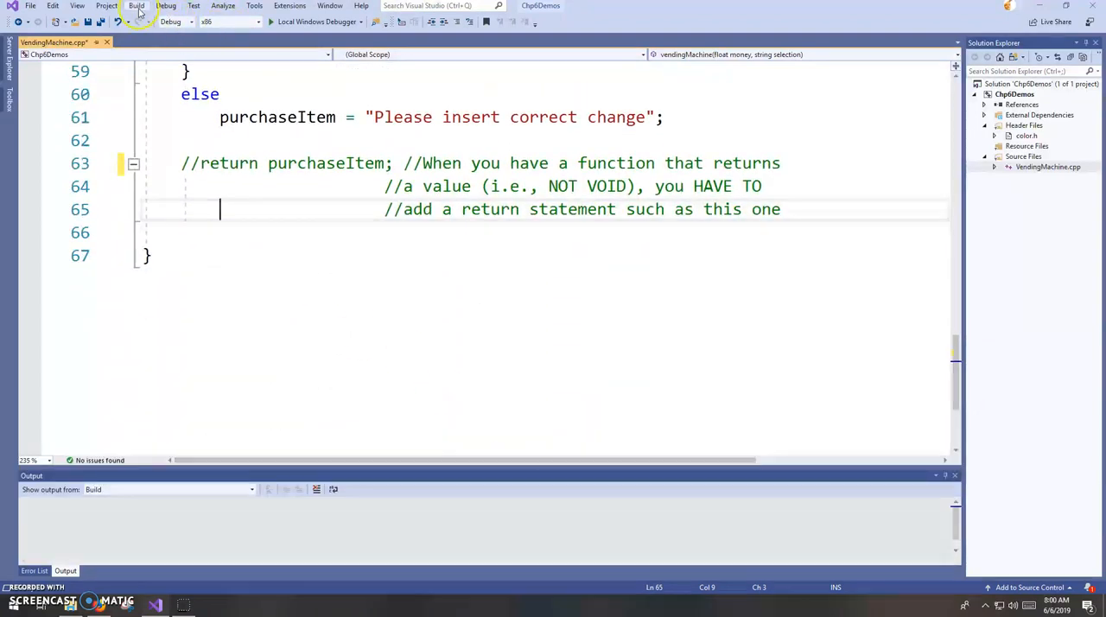
{"action": "left_click", "coordinate": [136, 6]}
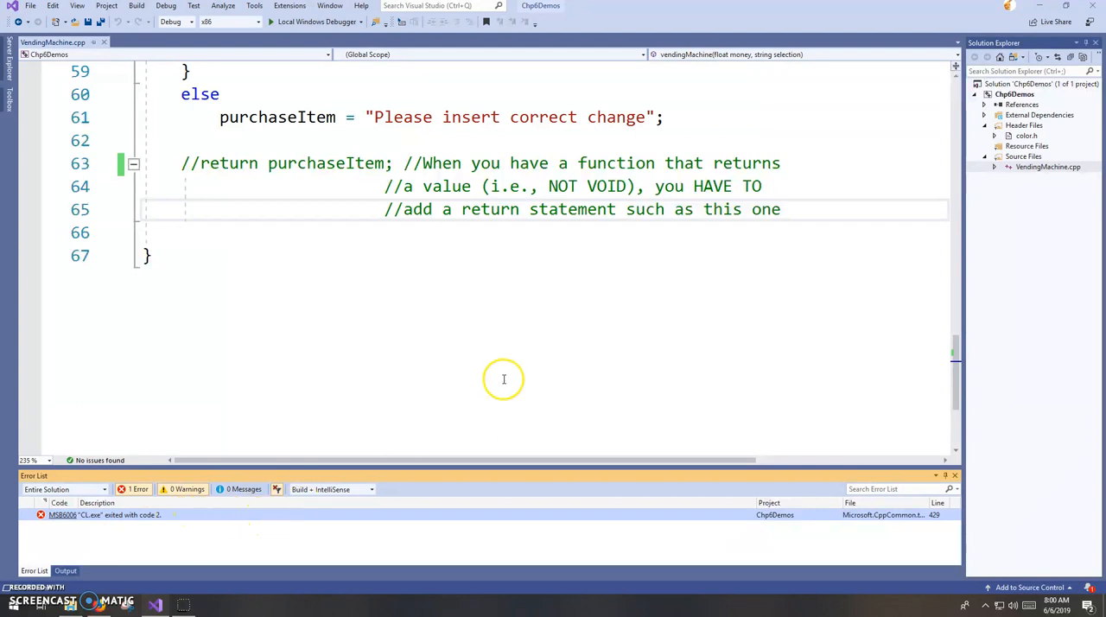
{"action": "scroll", "scroll_direction": "up", "scroll_amount": 3}
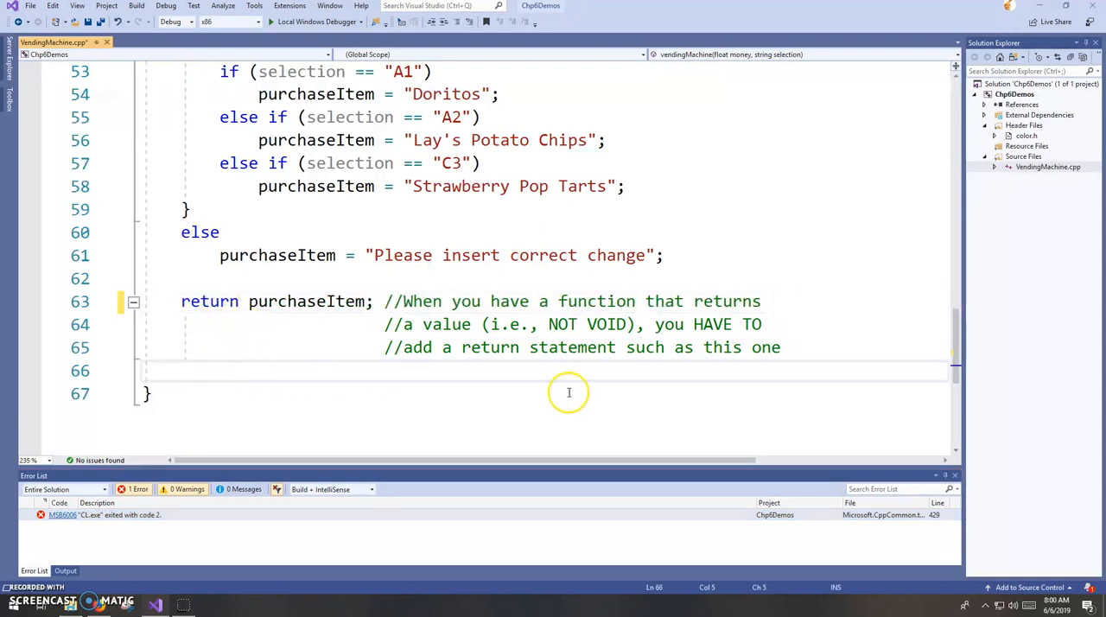
{"action": "scroll", "scroll_direction": "up", "scroll_amount": 3}
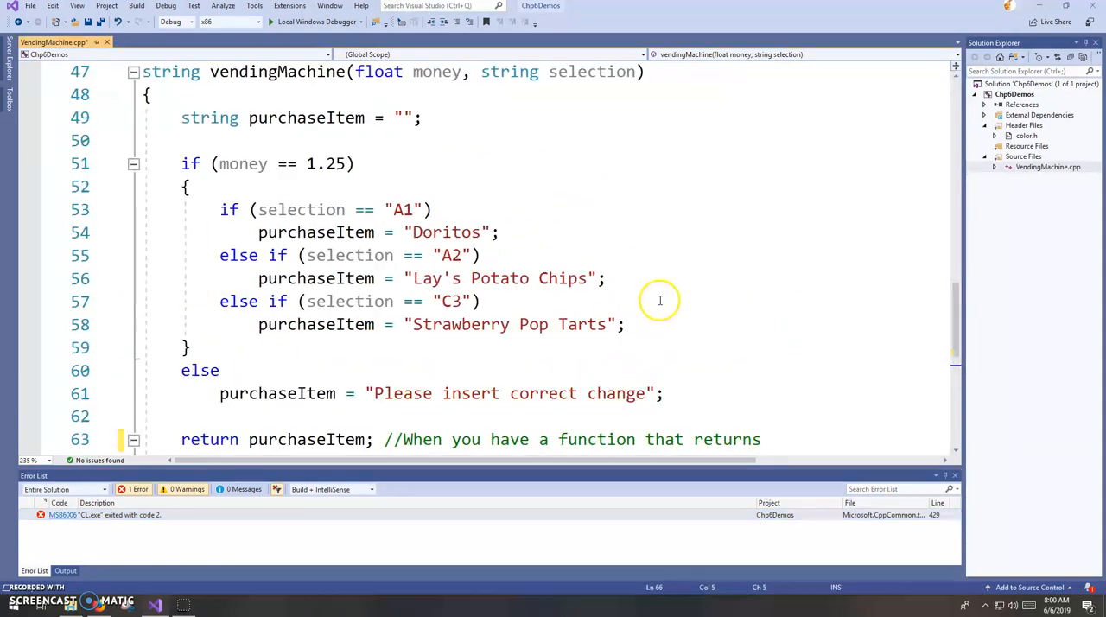
{"action": "mouse_move", "coordinate": [679, 290]}
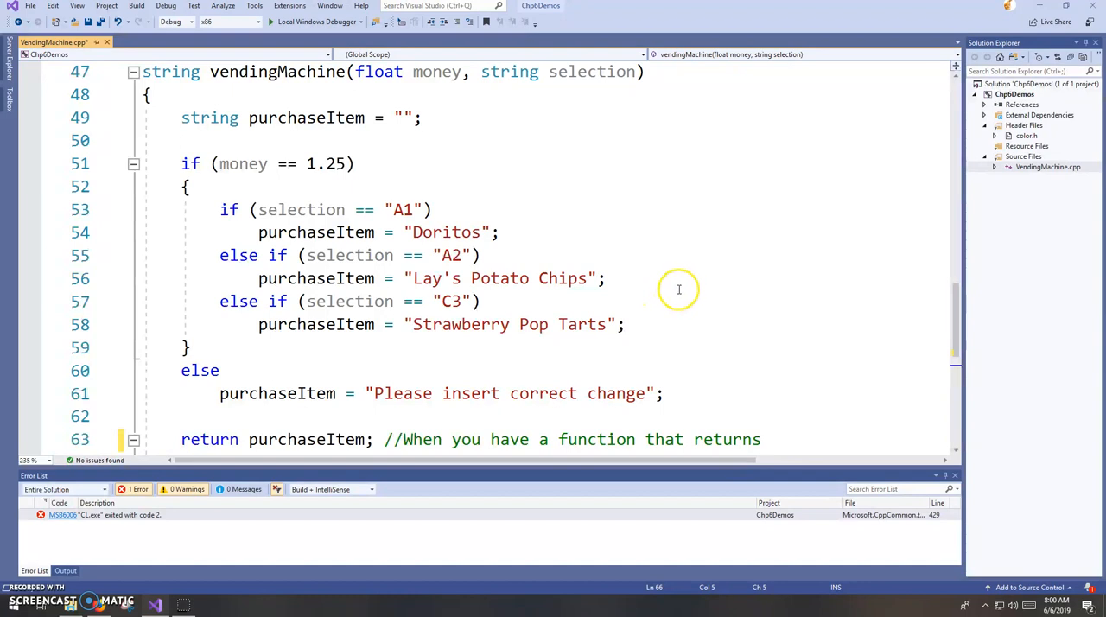
{"action": "mouse_move", "coordinate": [721, 277]}
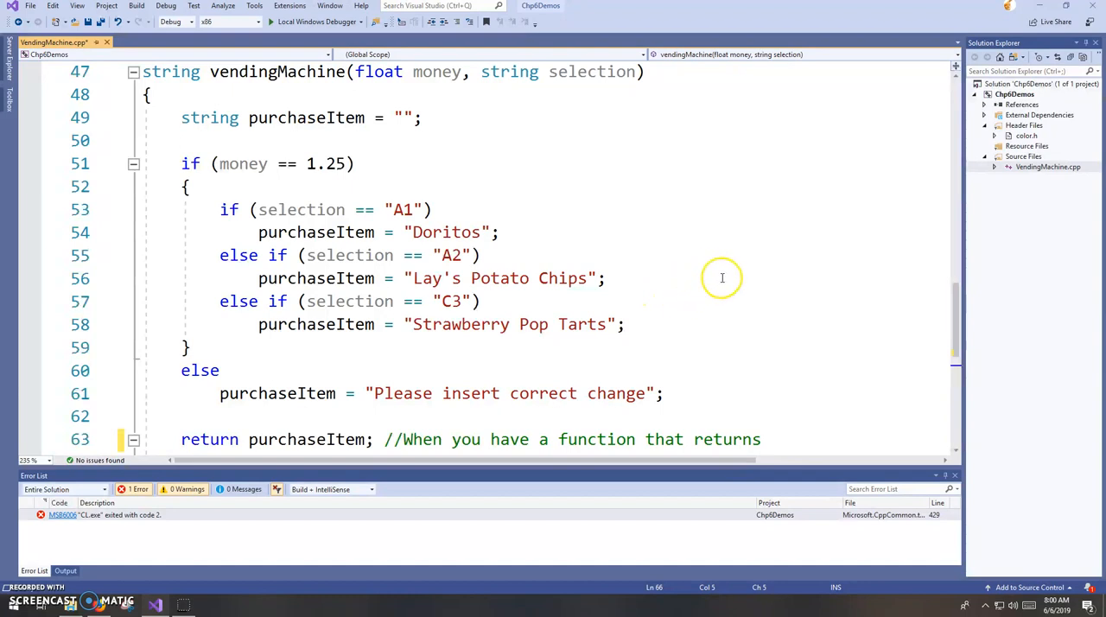
{"action": "scroll", "scroll_direction": "up", "scroll_amount": 3}
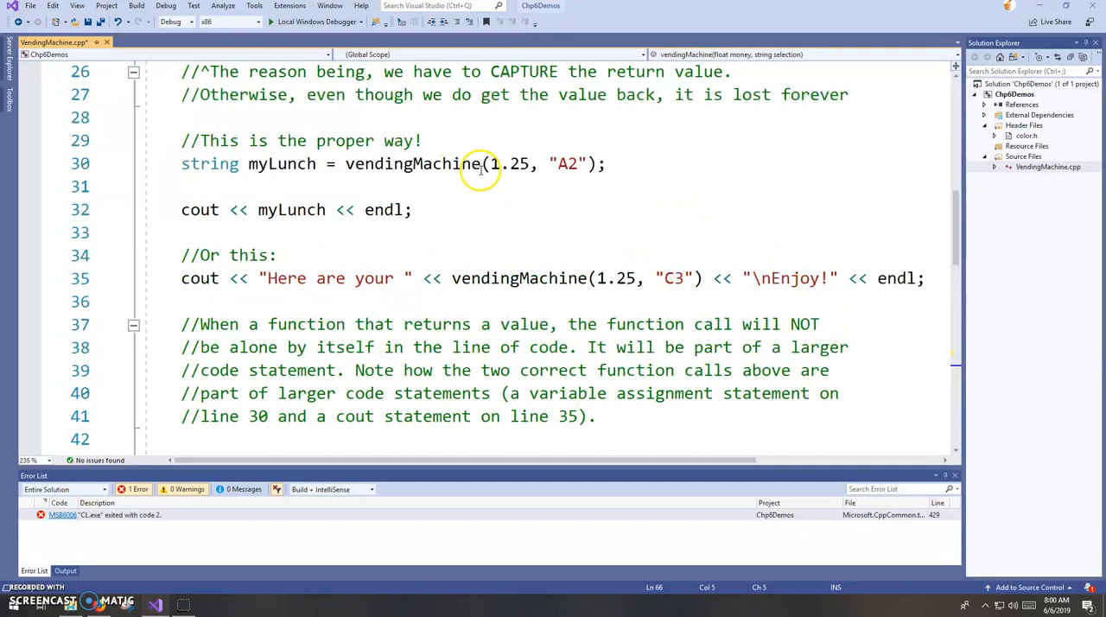
{"action": "scroll", "scroll_direction": "up", "scroll_amount": 3}
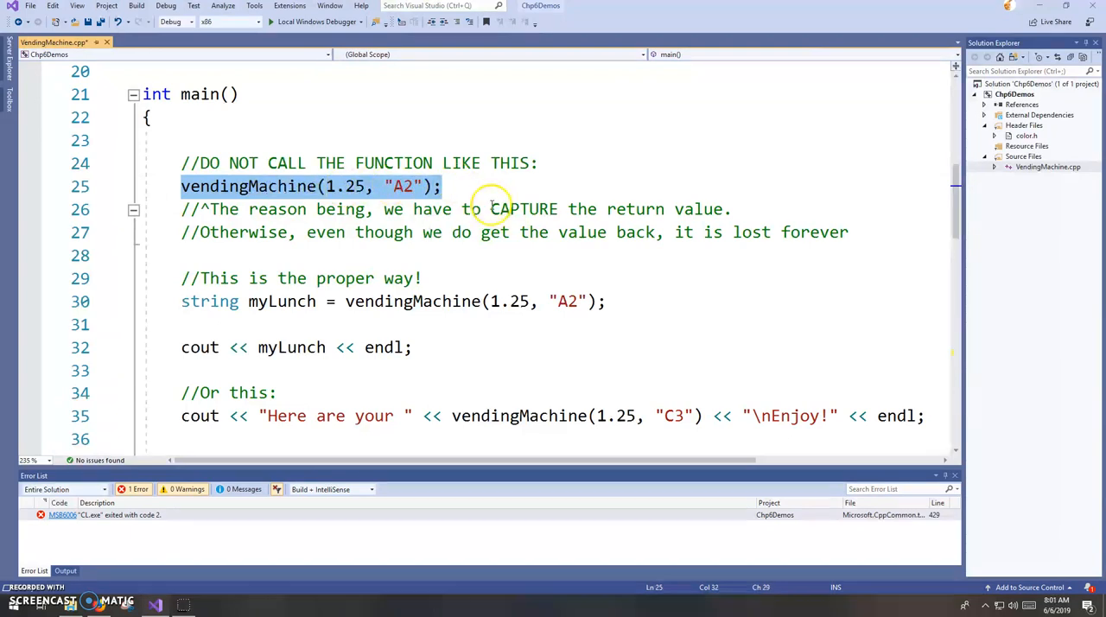
{"action": "mouse_move", "coordinate": [441, 188]}
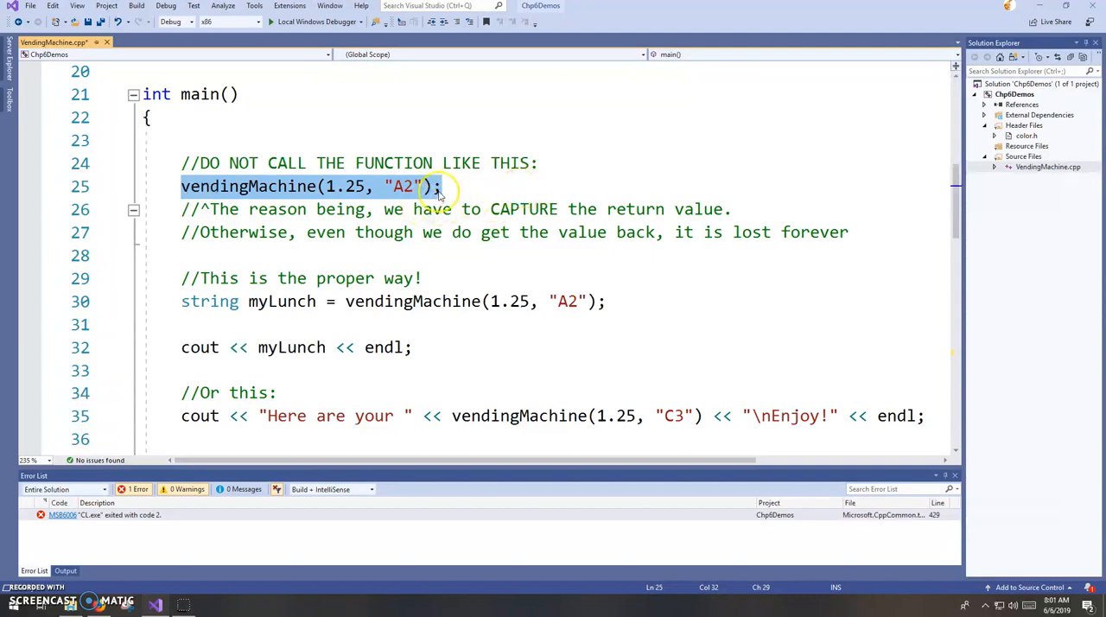
{"action": "mouse_move", "coordinate": [257, 187]}
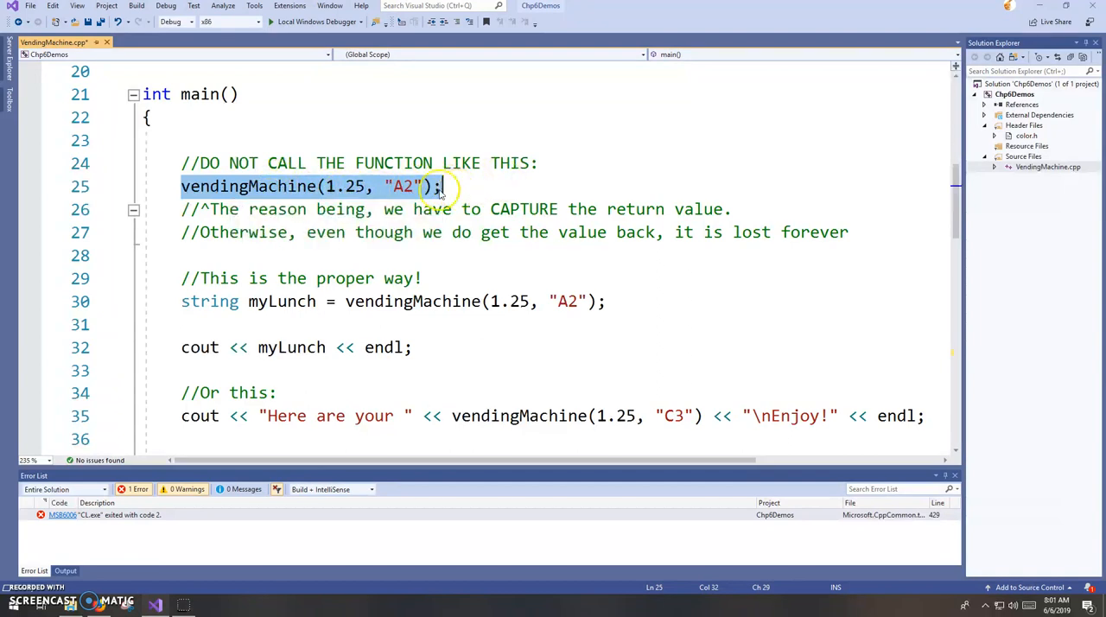
{"action": "mouse_move", "coordinate": [430, 210]}
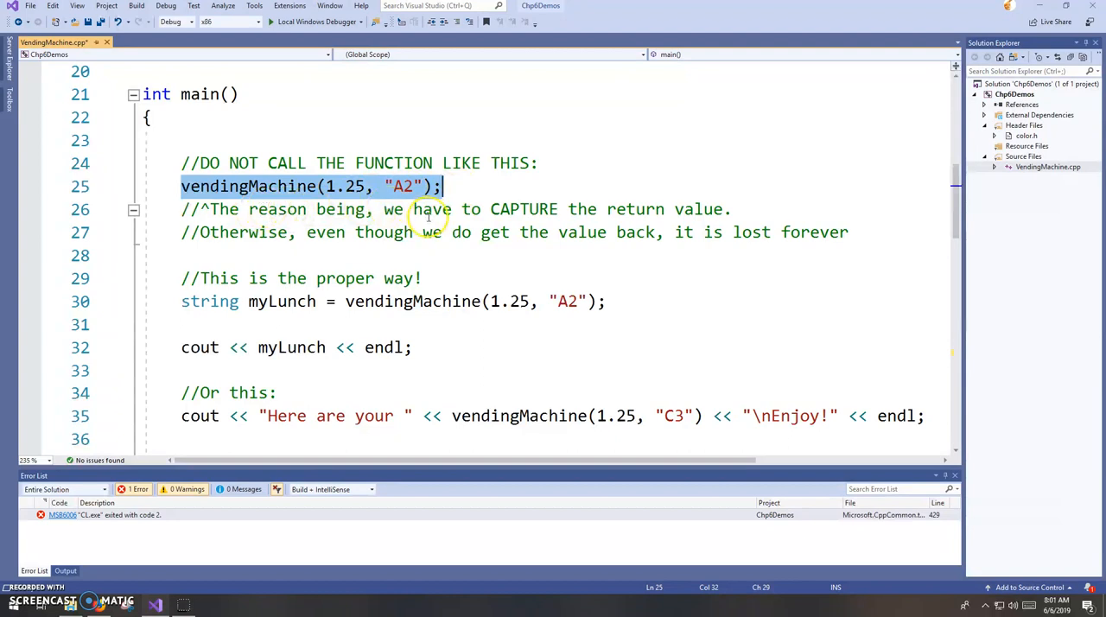
{"action": "mouse_move", "coordinate": [428, 216]}
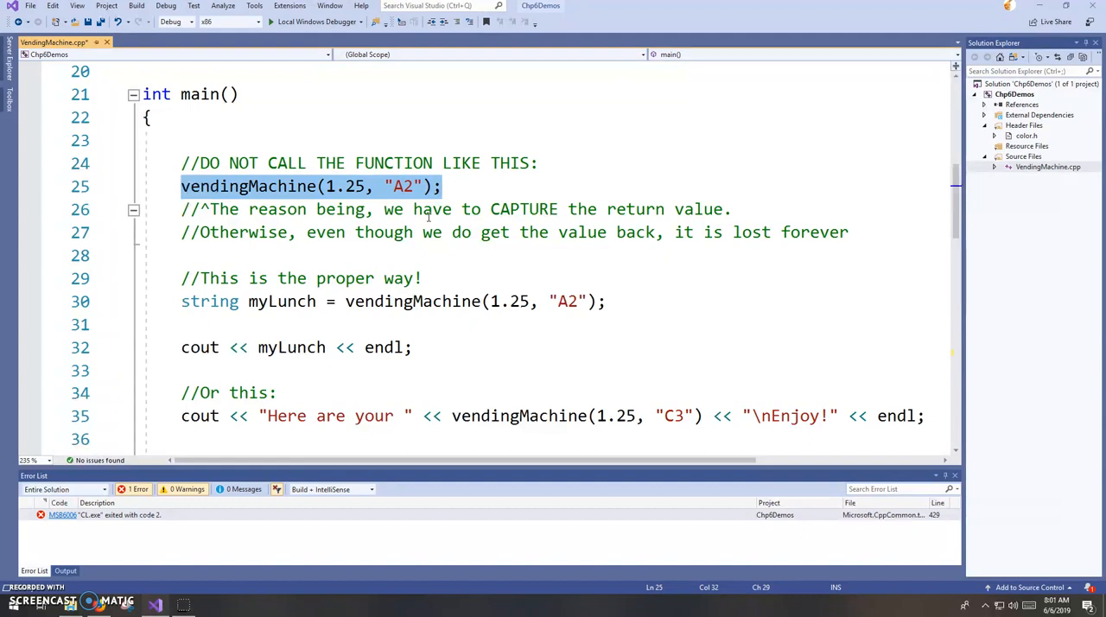
{"action": "mouse_move", "coordinate": [233, 186]}
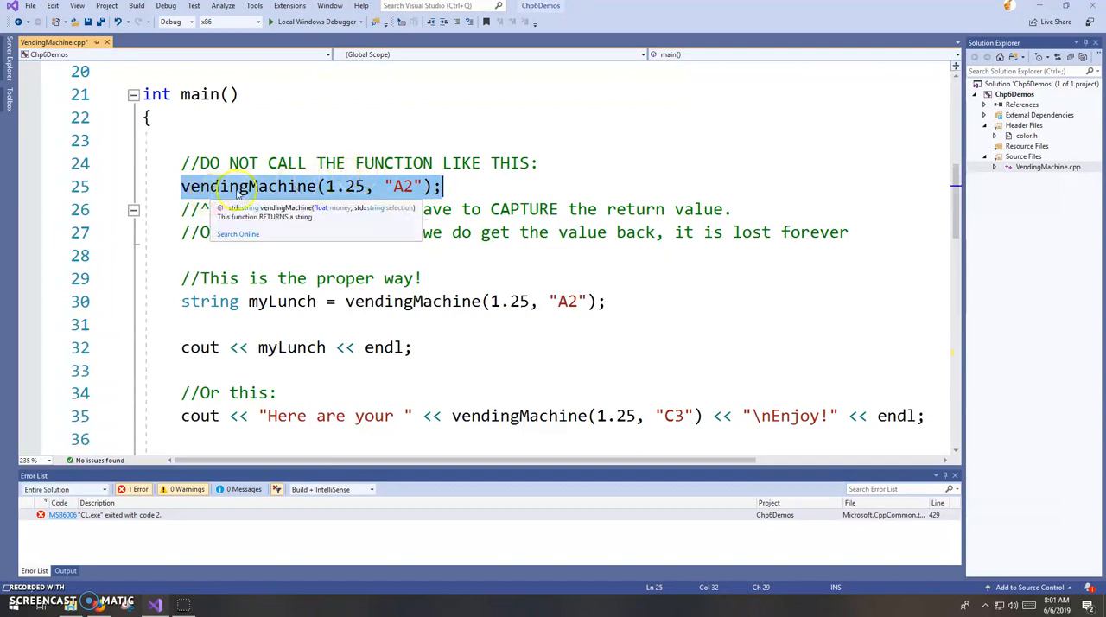
{"action": "mouse_move", "coordinate": [268, 187]}
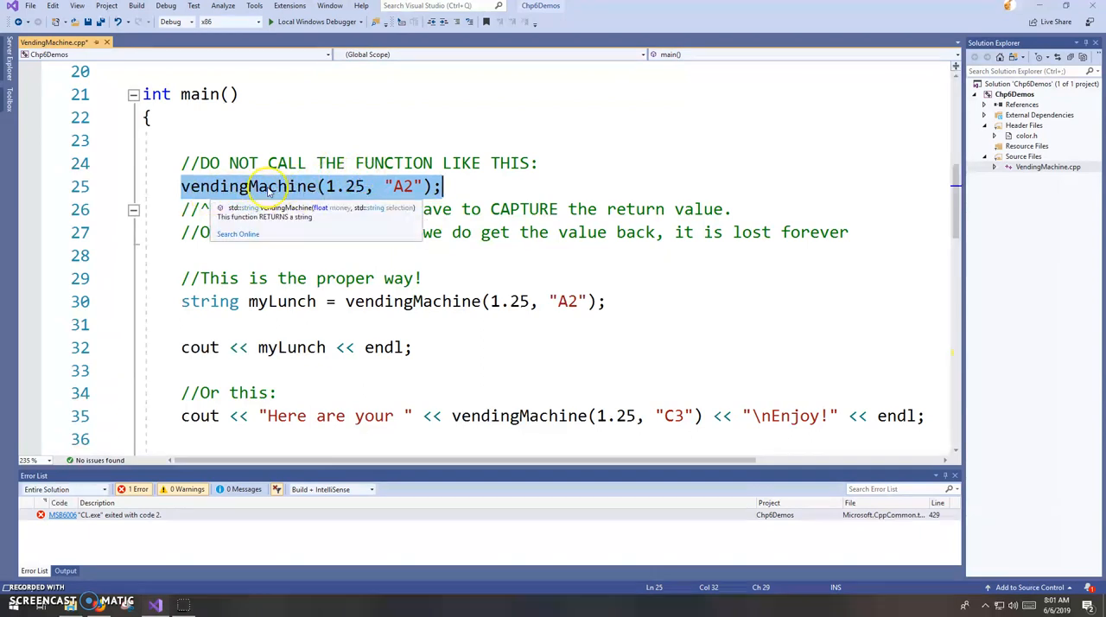
{"action": "mouse_move", "coordinate": [324, 203]}
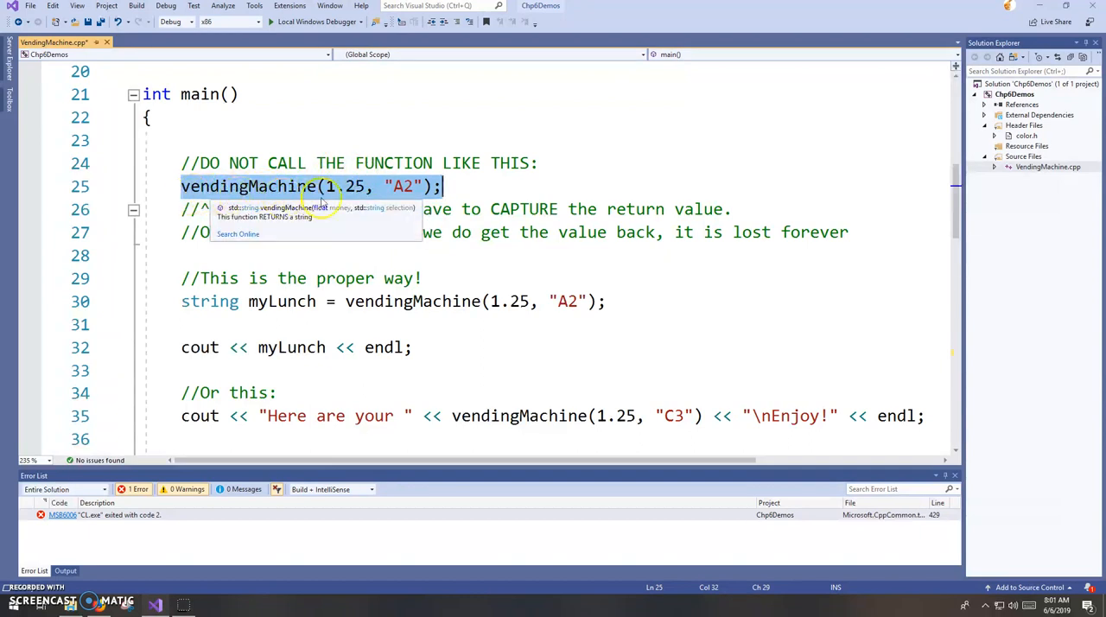
{"action": "left_click", "coordinate": [514, 183]}
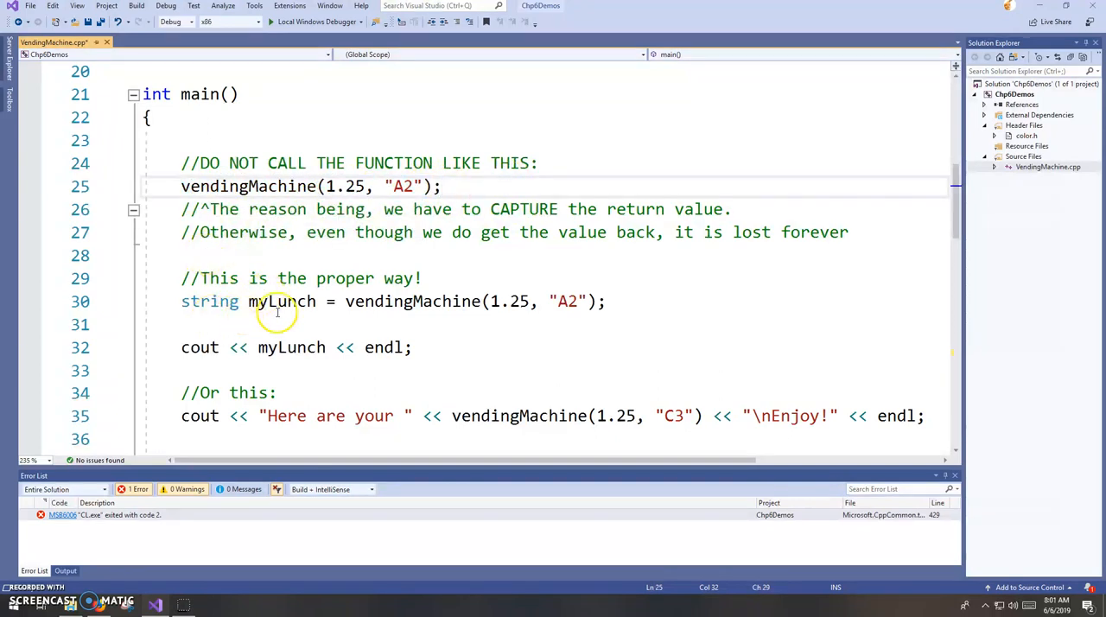
{"action": "mouse_move", "coordinate": [324, 301]}
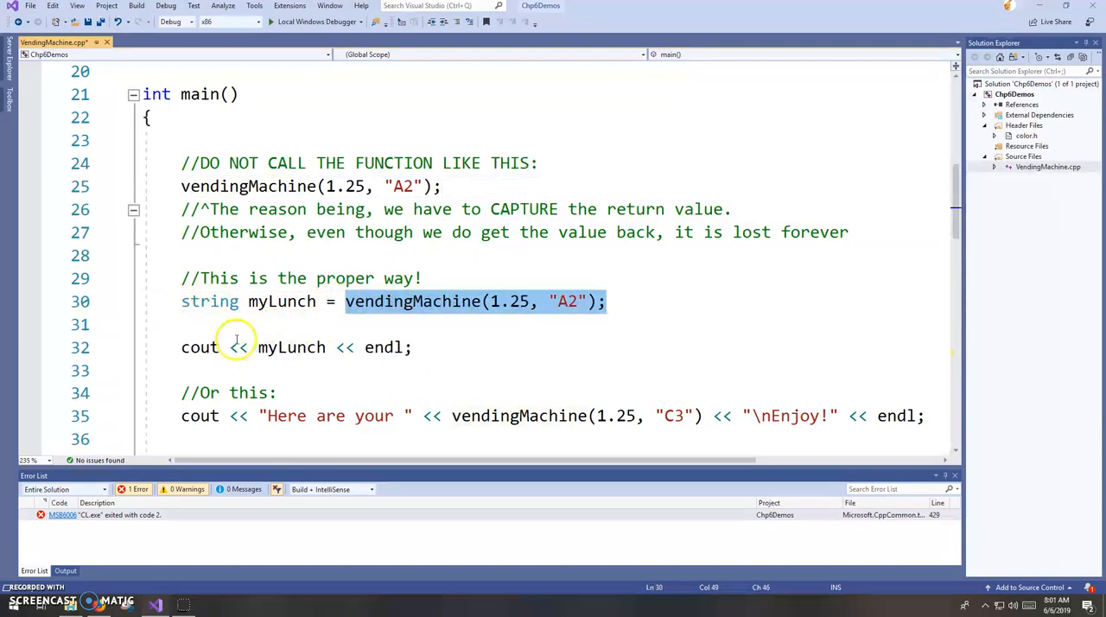
{"action": "mouse_move", "coordinate": [436, 318]}
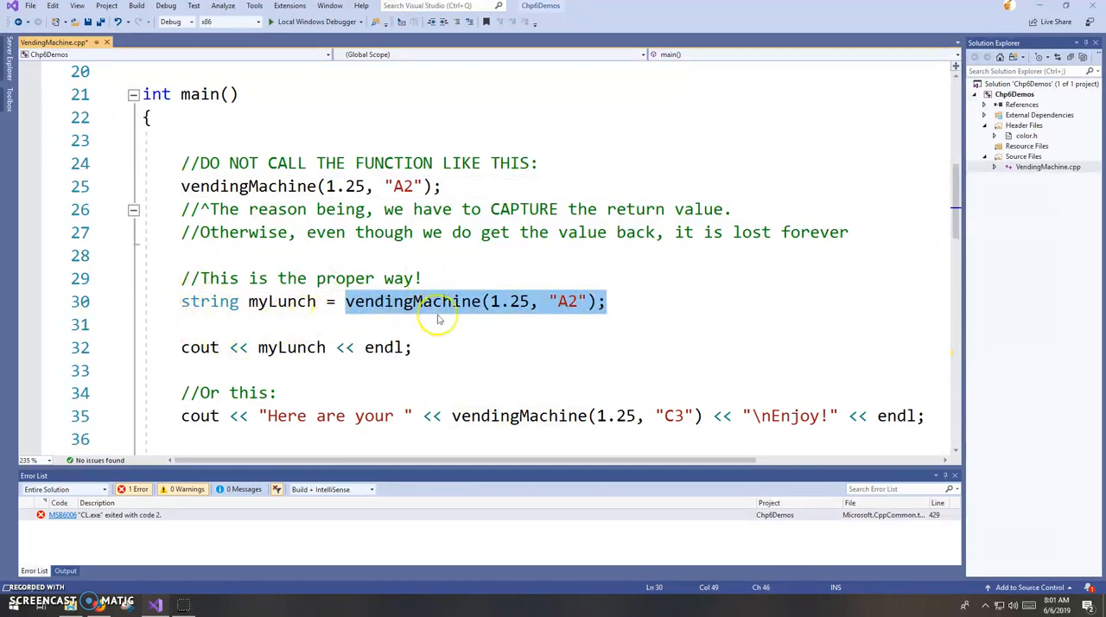
{"action": "mouse_move", "coordinate": [536, 300]}
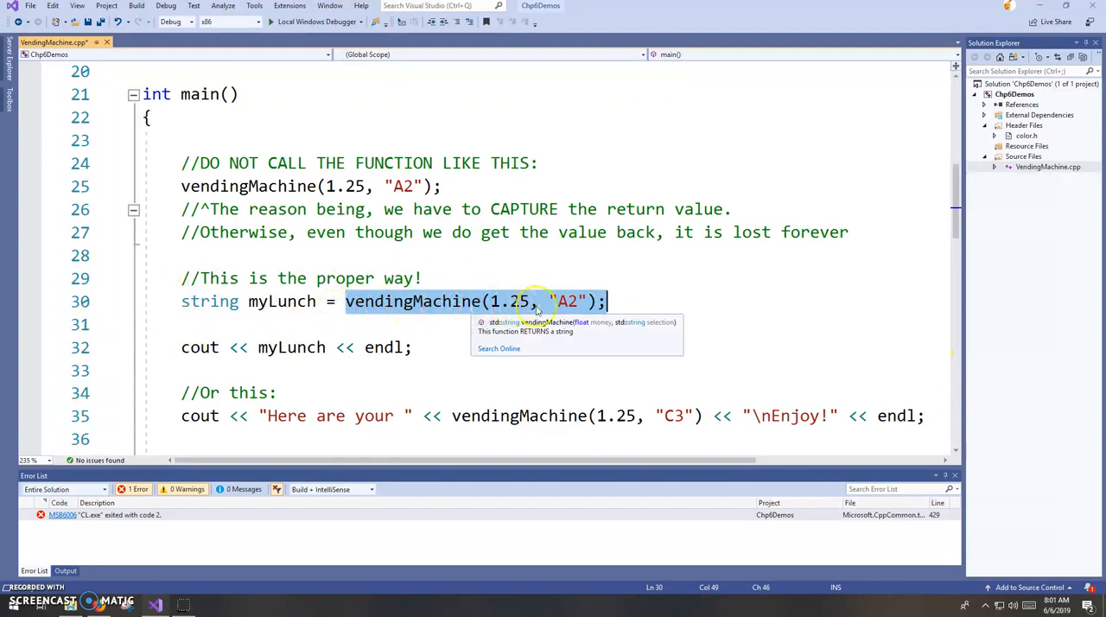
{"action": "mouse_move", "coordinate": [272, 300]}
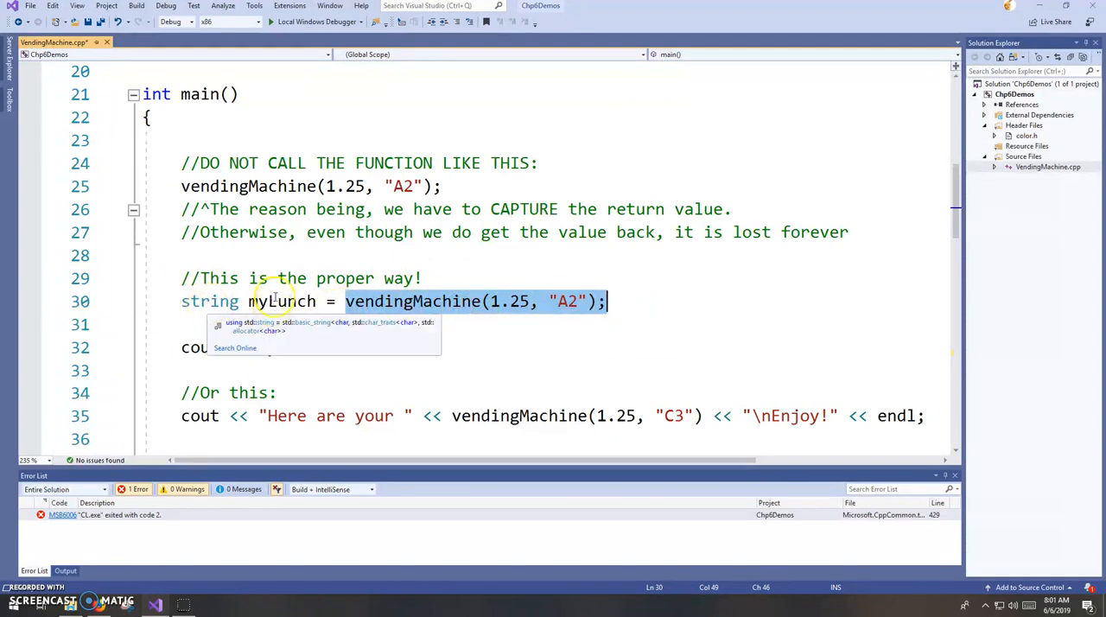
{"action": "mouse_move", "coordinate": [438, 301]}
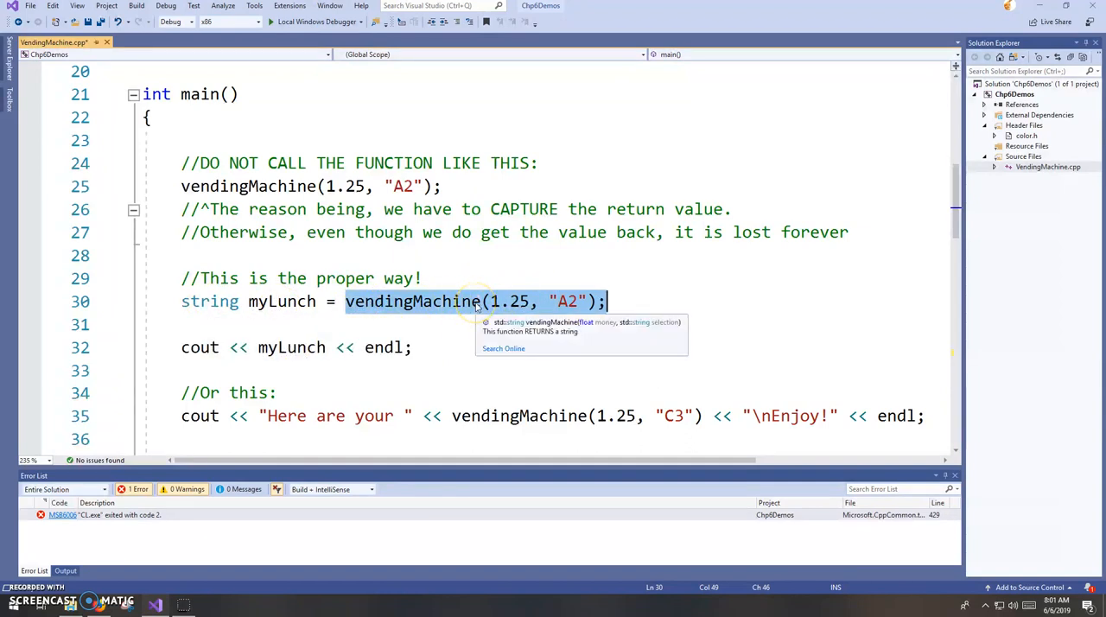
{"action": "mouse_move", "coordinate": [281, 300]}
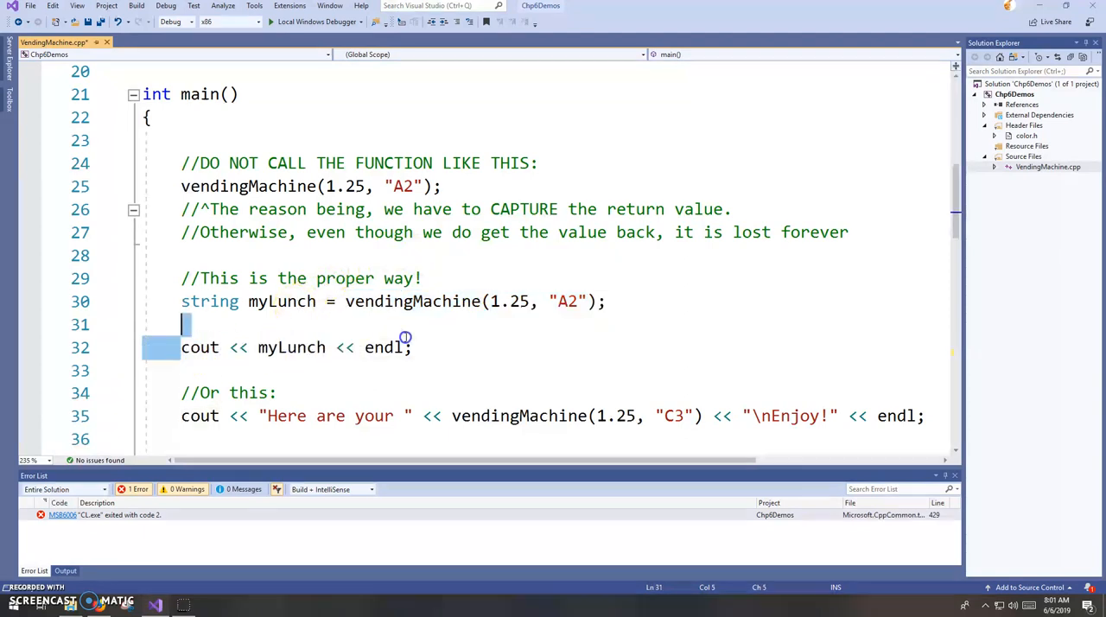
{"action": "left_click", "coordinate": [429, 347]}
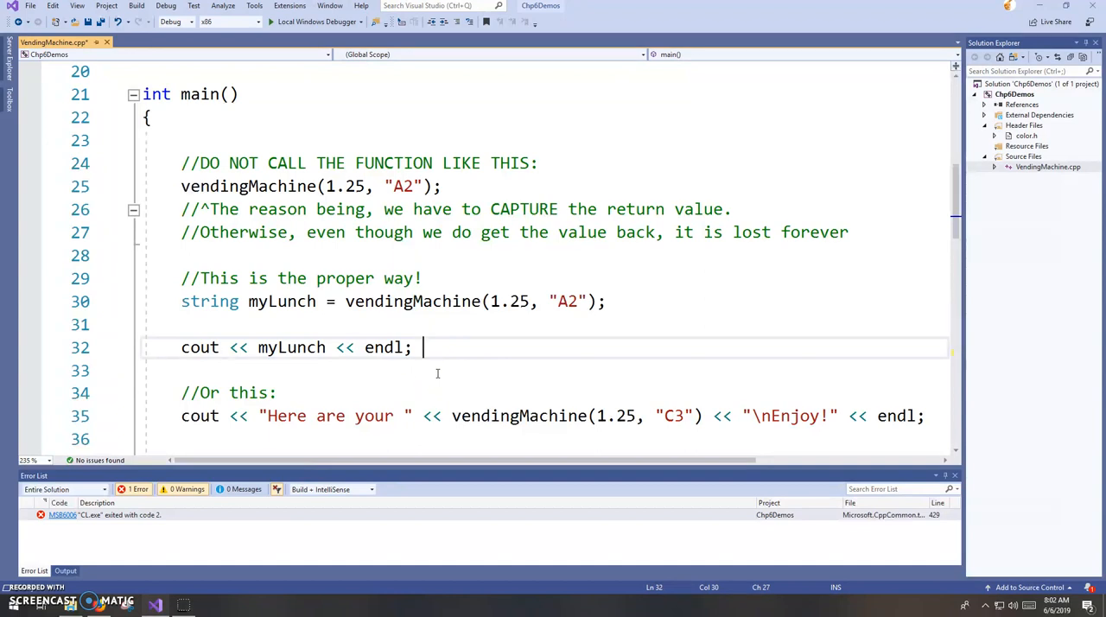
{"action": "scroll", "scroll_direction": "down", "scroll_amount": 3}
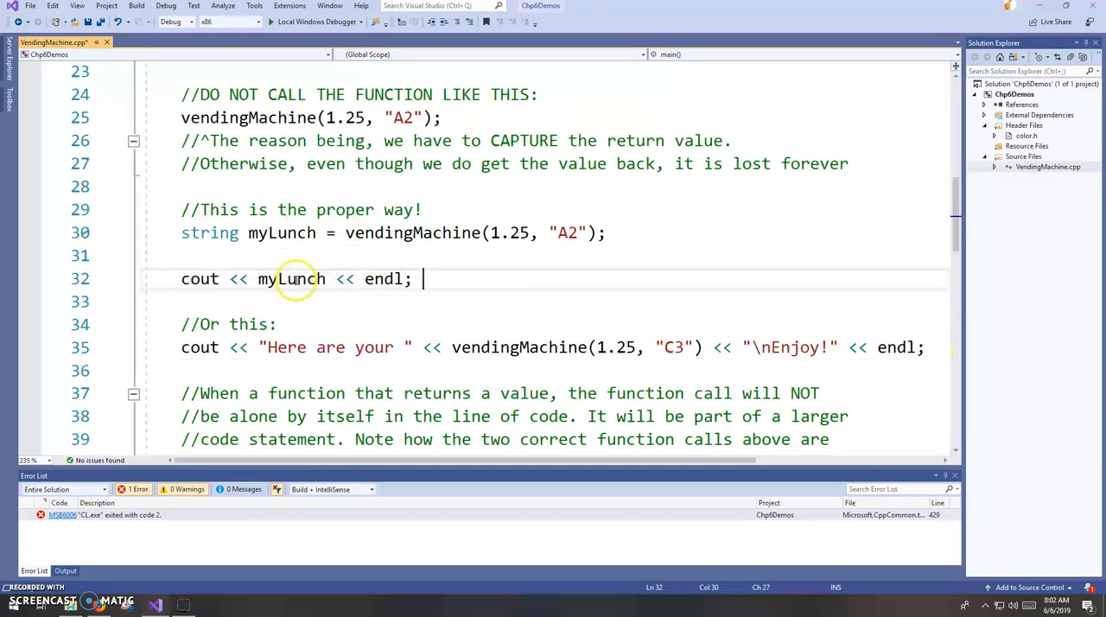
{"action": "scroll", "scroll_direction": "down", "scroll_amount": 3}
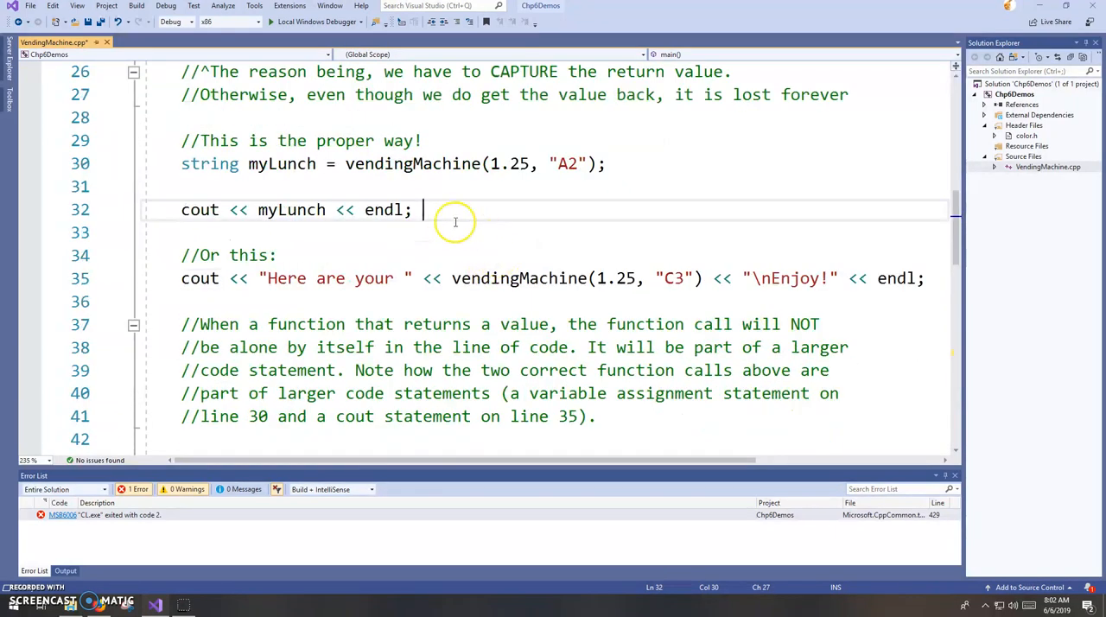
{"action": "mouse_move", "coordinate": [362, 291]}
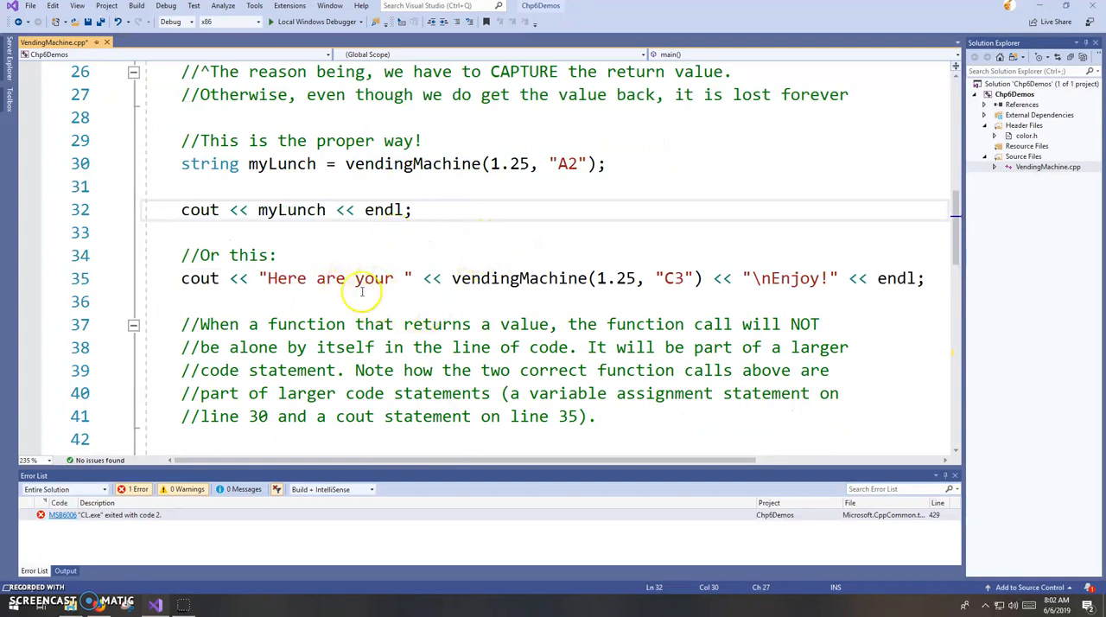
{"action": "mouse_move", "coordinate": [463, 279]}
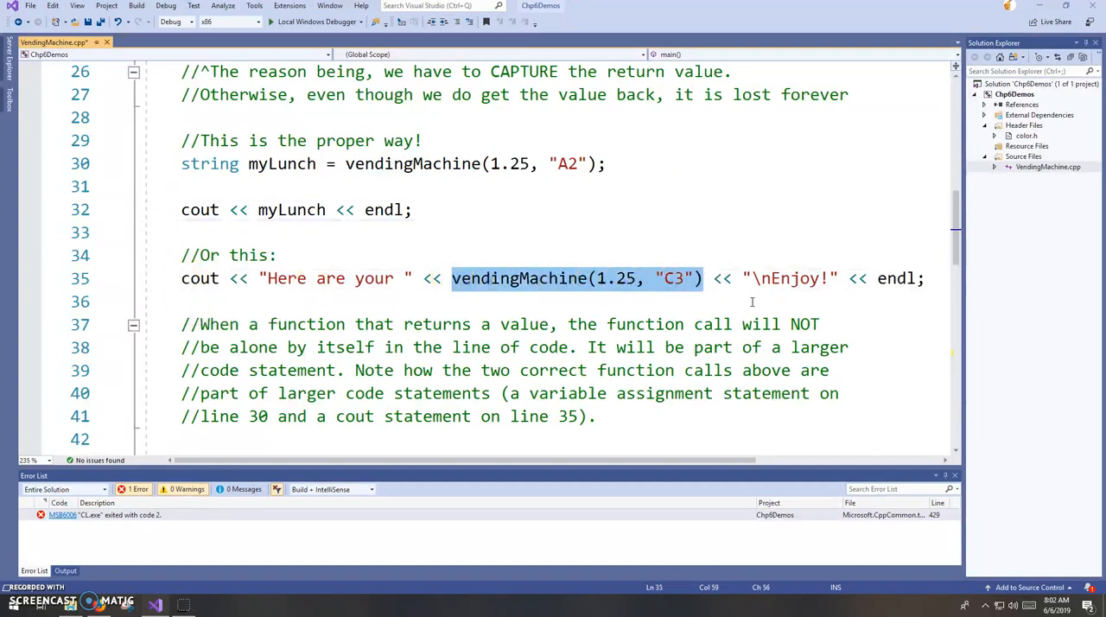
{"action": "mouse_move", "coordinate": [552, 292]}
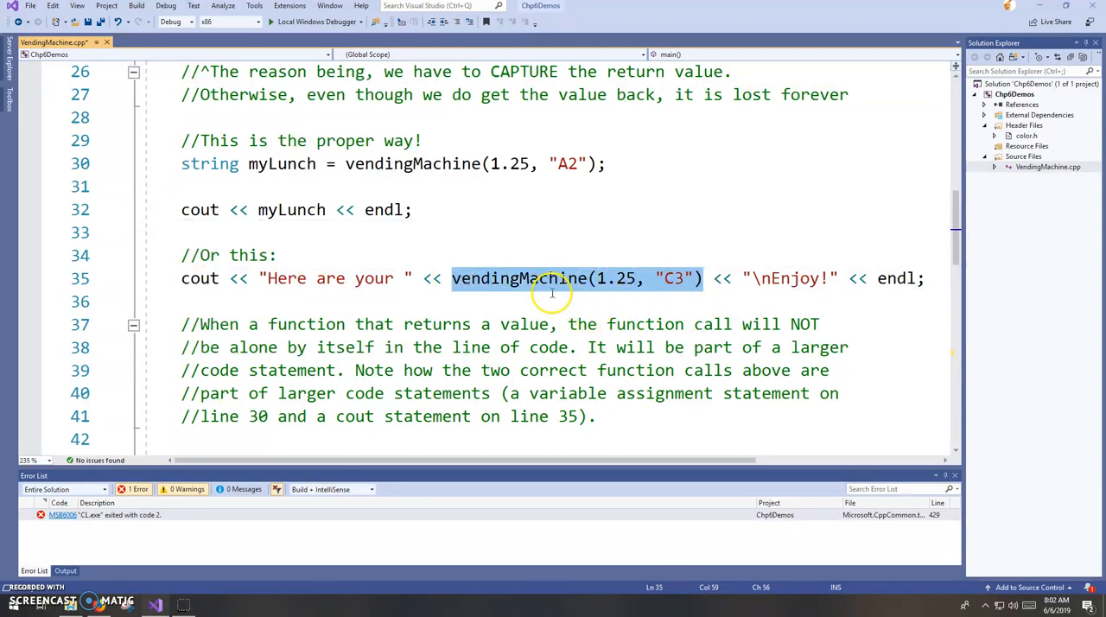
{"action": "mouse_move", "coordinate": [551, 278]}
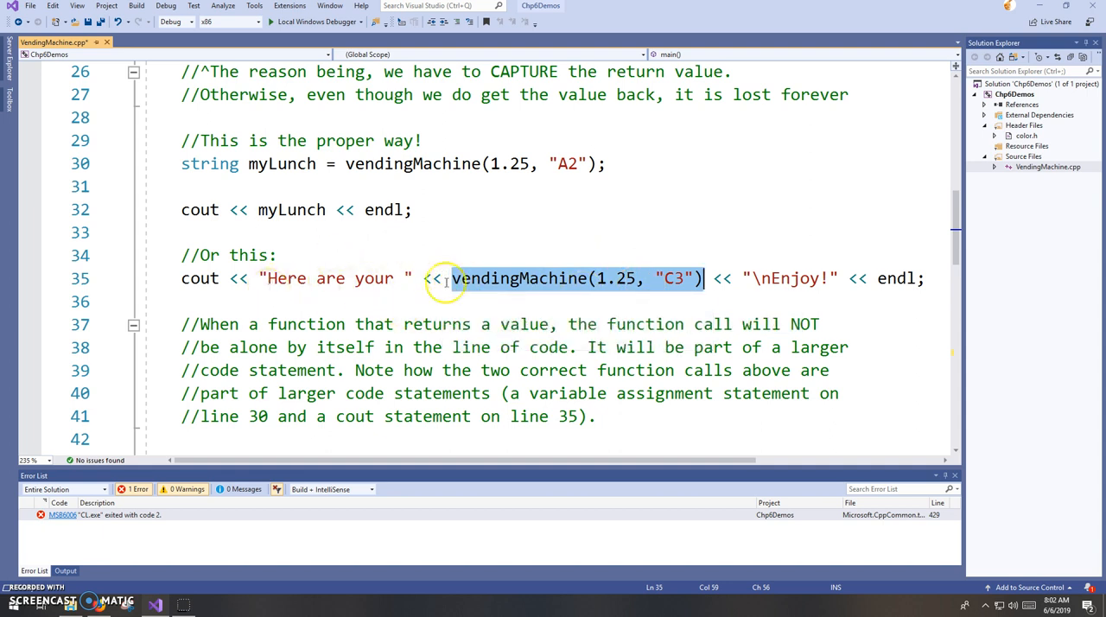
{"action": "mouse_move", "coordinate": [613, 278]}
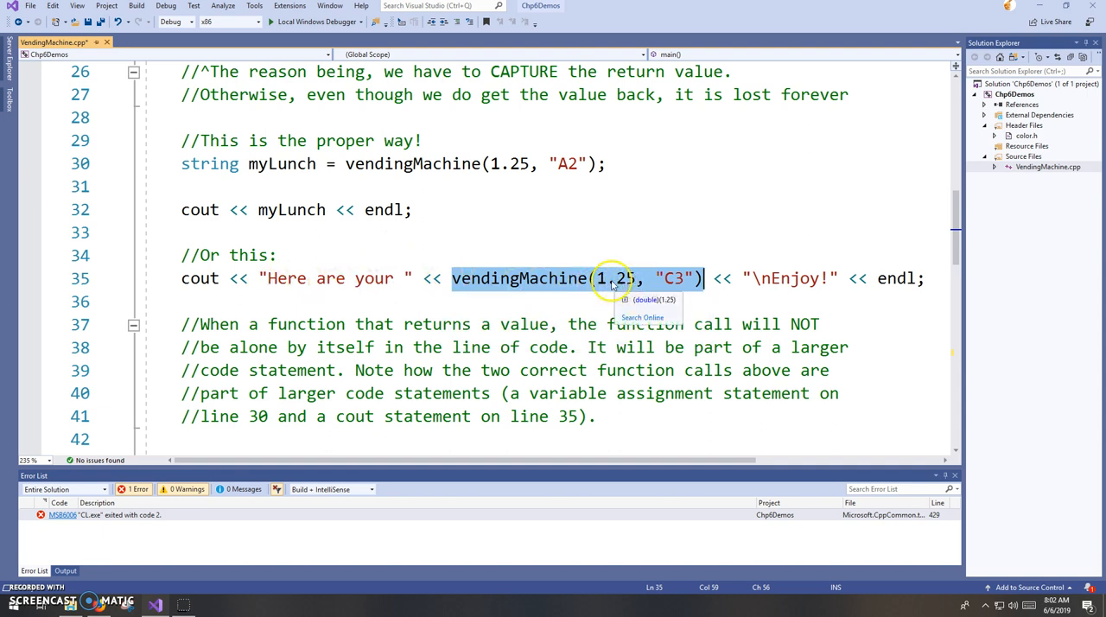
{"action": "mouse_move", "coordinate": [495, 292]}
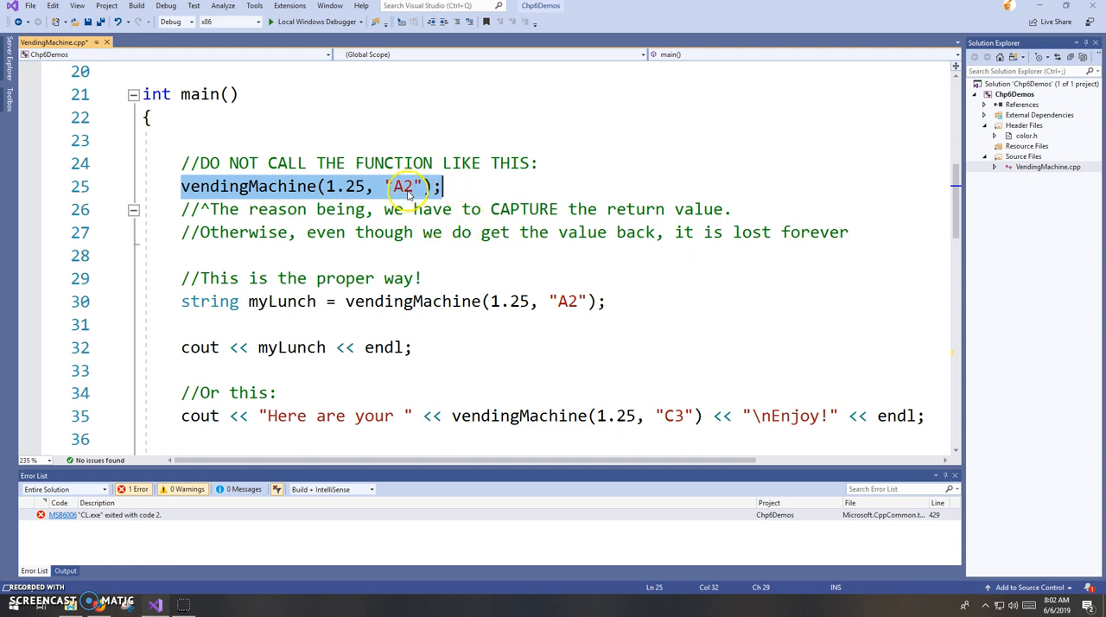
{"action": "scroll", "scroll_direction": "down", "scroll_amount": 3}
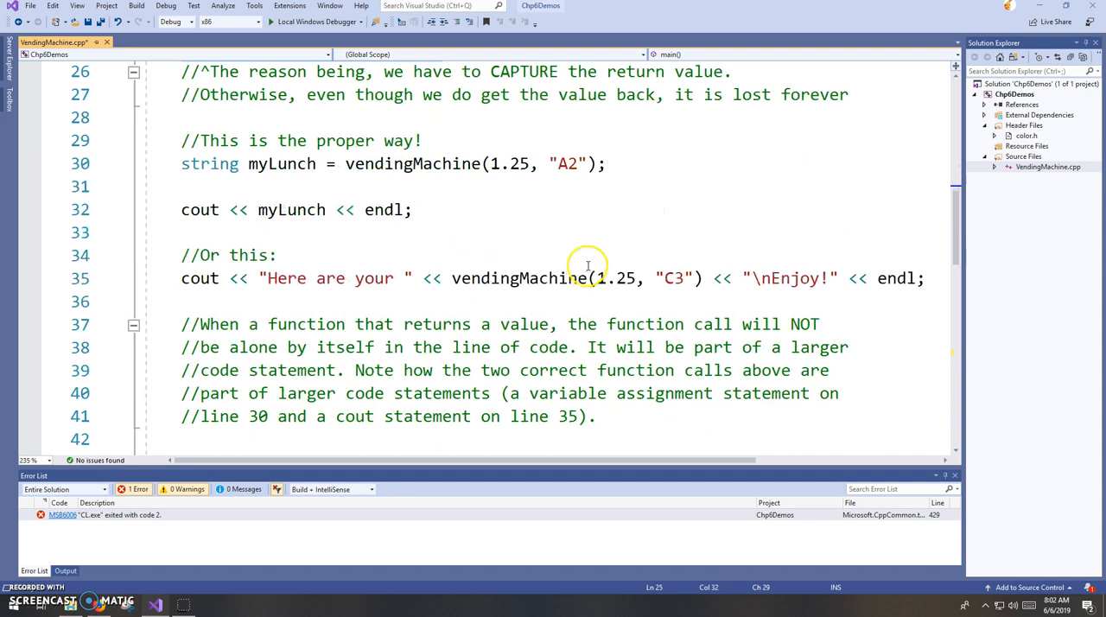
{"action": "left_click", "coordinate": [182, 301]}
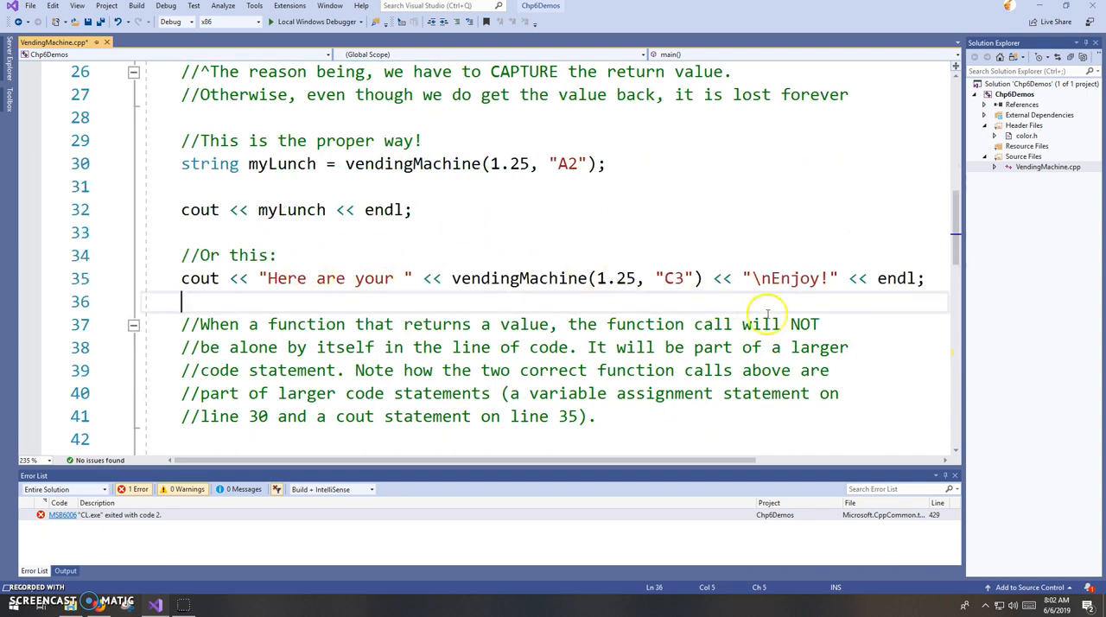
{"action": "left_click", "coordinate": [604, 416]}
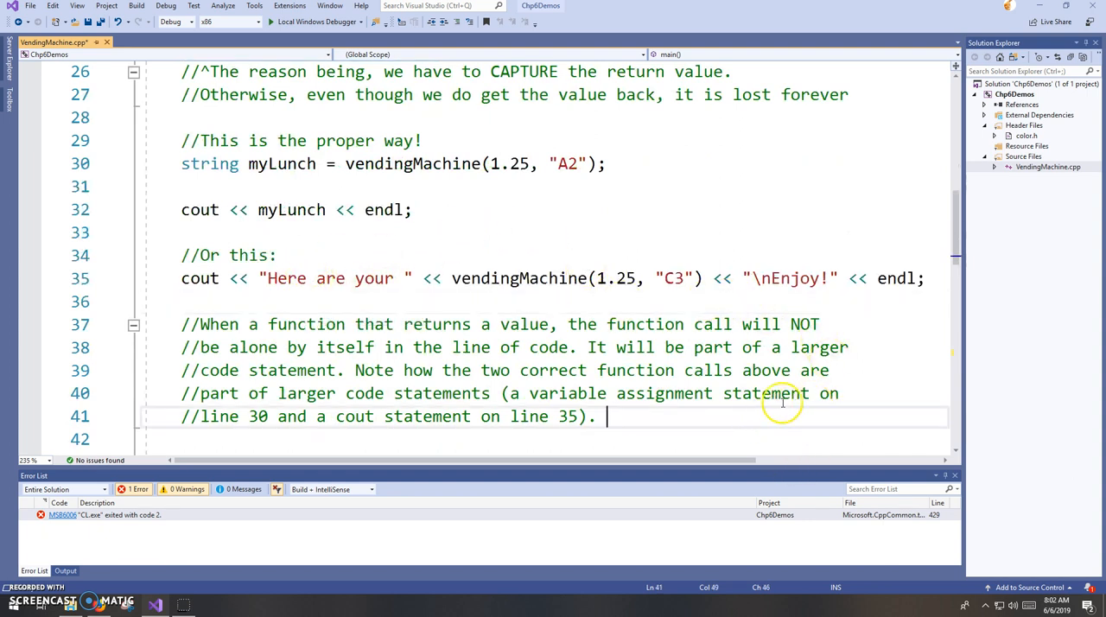